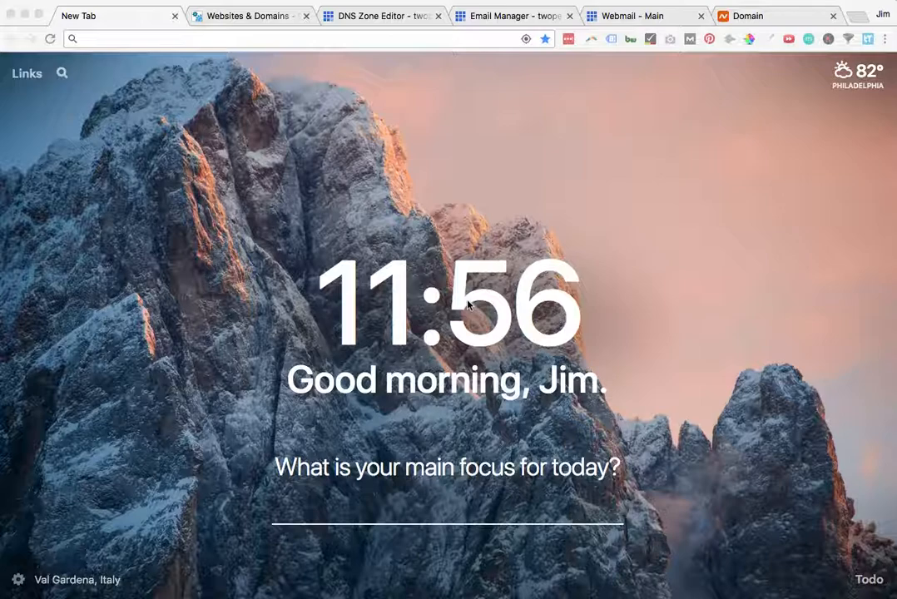
mouse_move(558, 259)
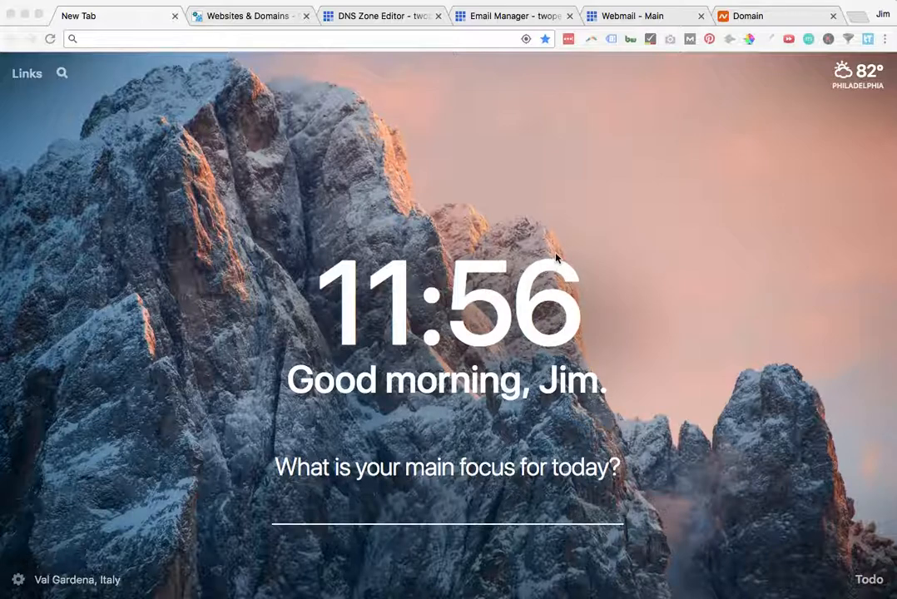
mouse_move(559, 253)
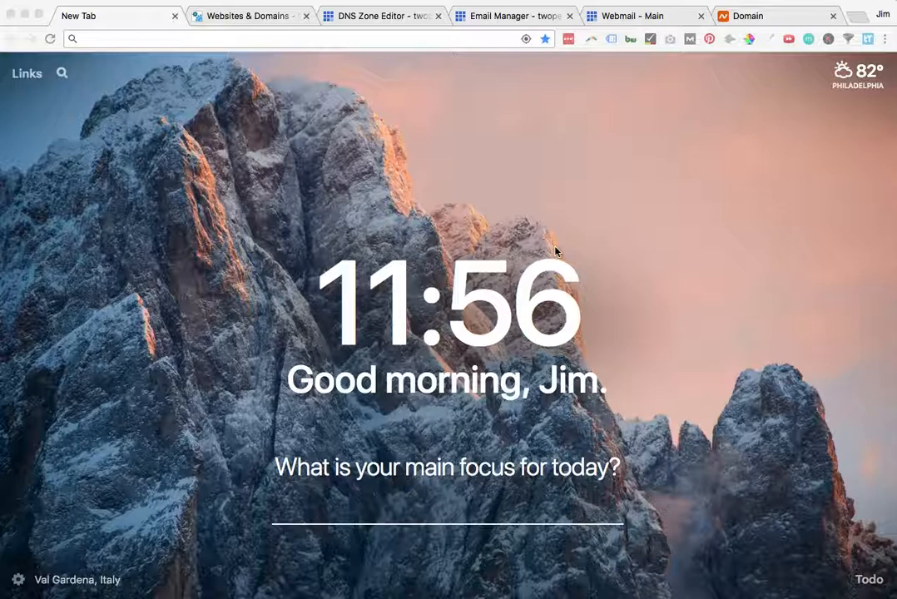
mouse_move(393, 33)
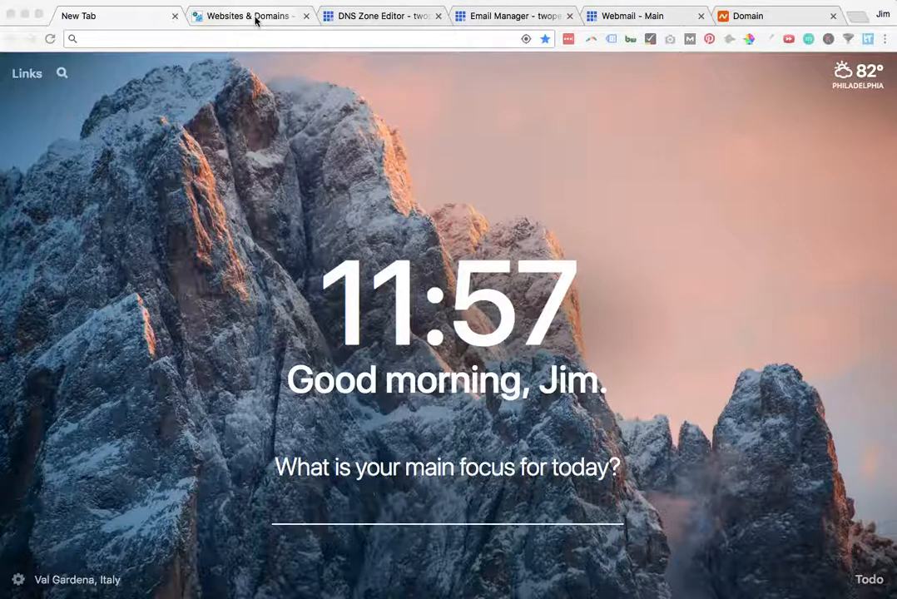
click(245, 15)
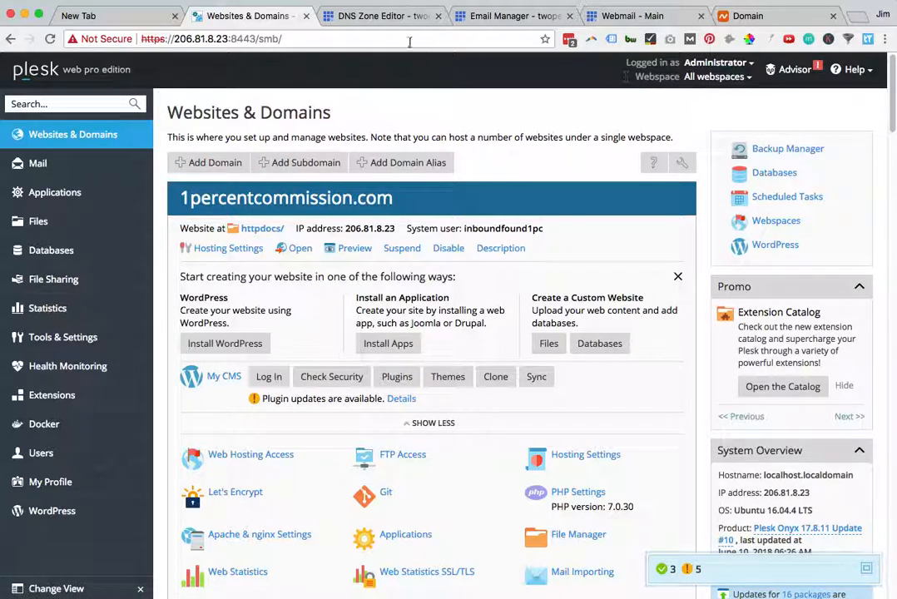
click(379, 15)
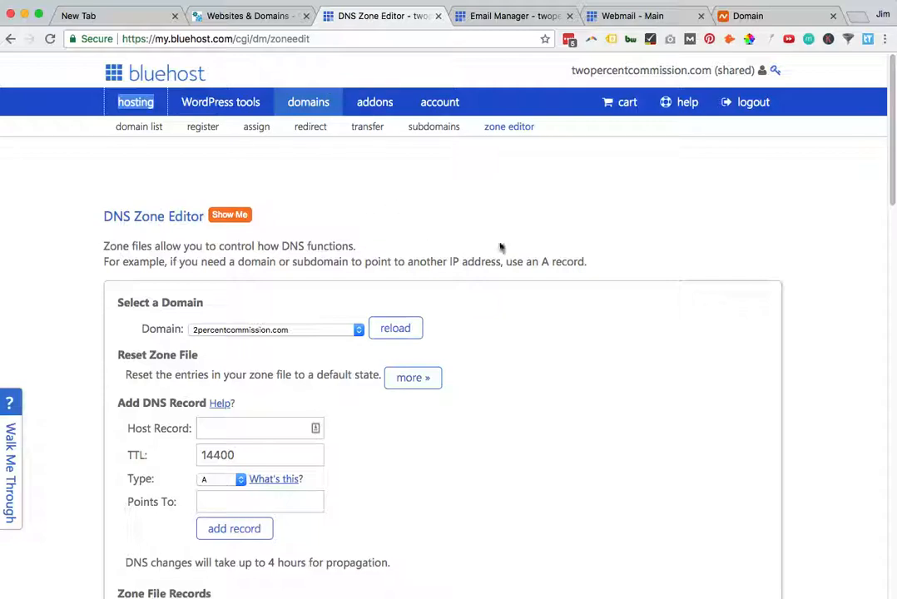
mouse_move(308, 102)
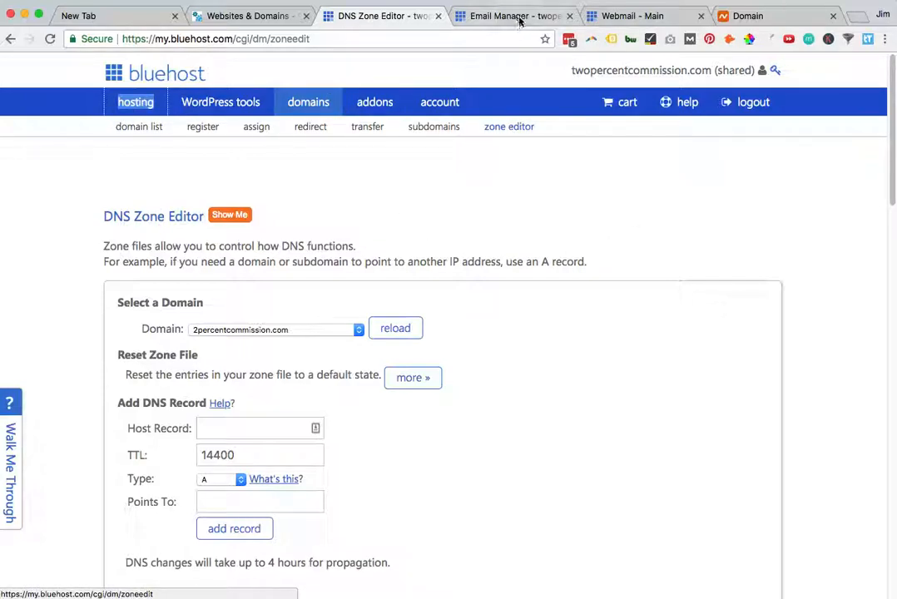
click(512, 15)
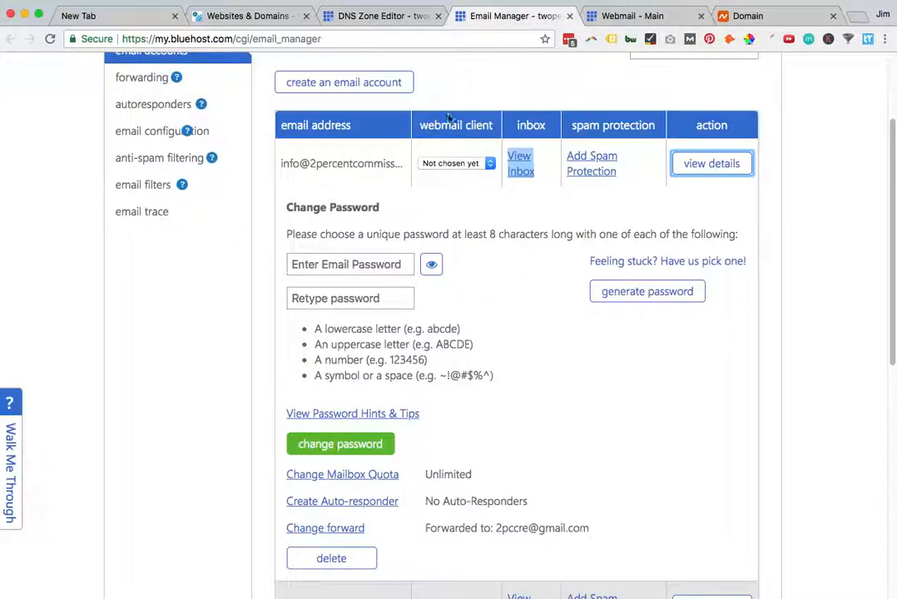
scroll(up, 3)
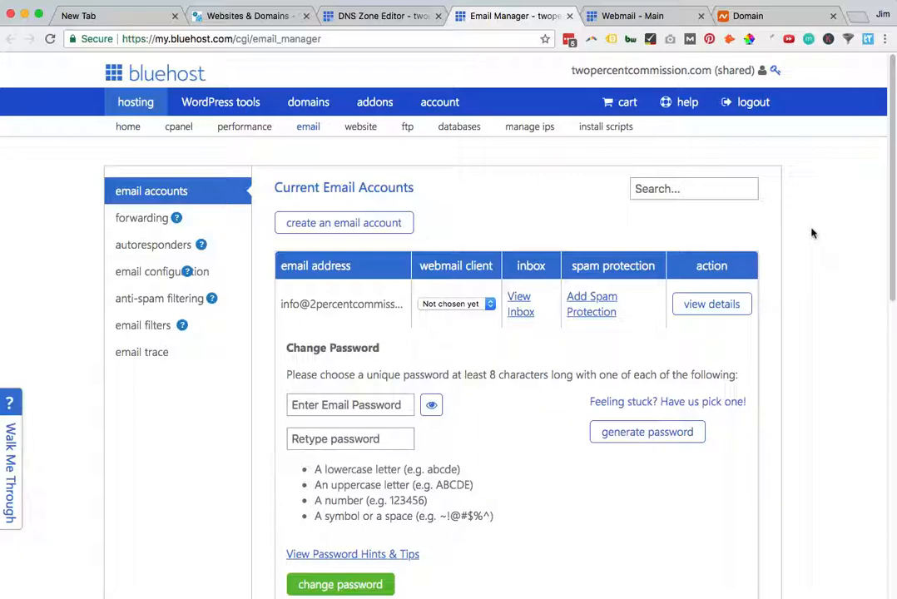
mouse_move(260, 67)
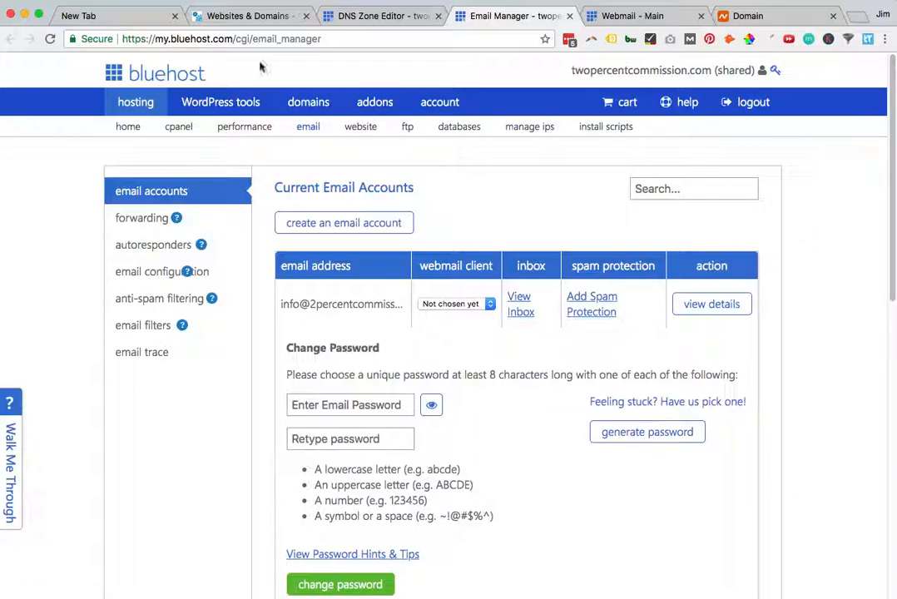
mouse_move(309, 101)
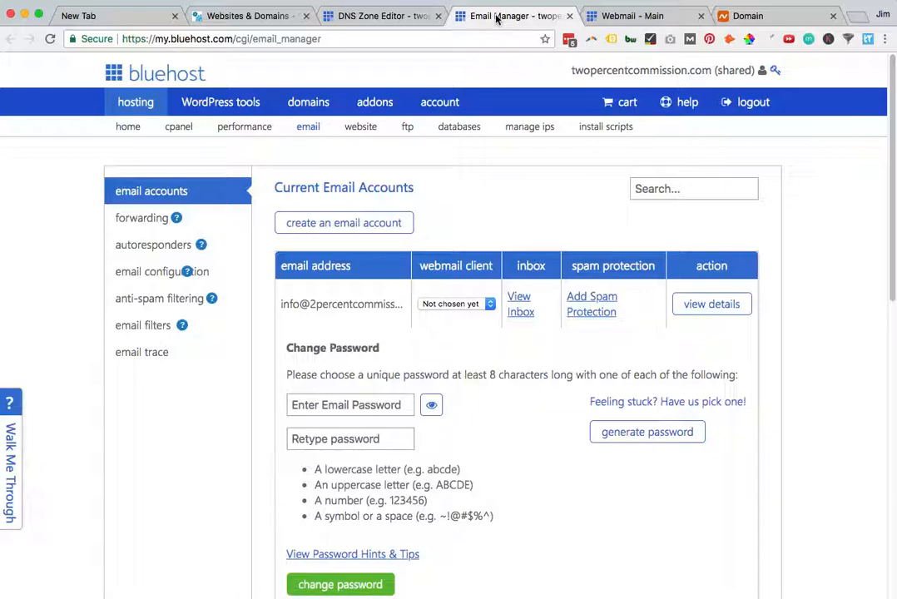
mouse_move(308, 127)
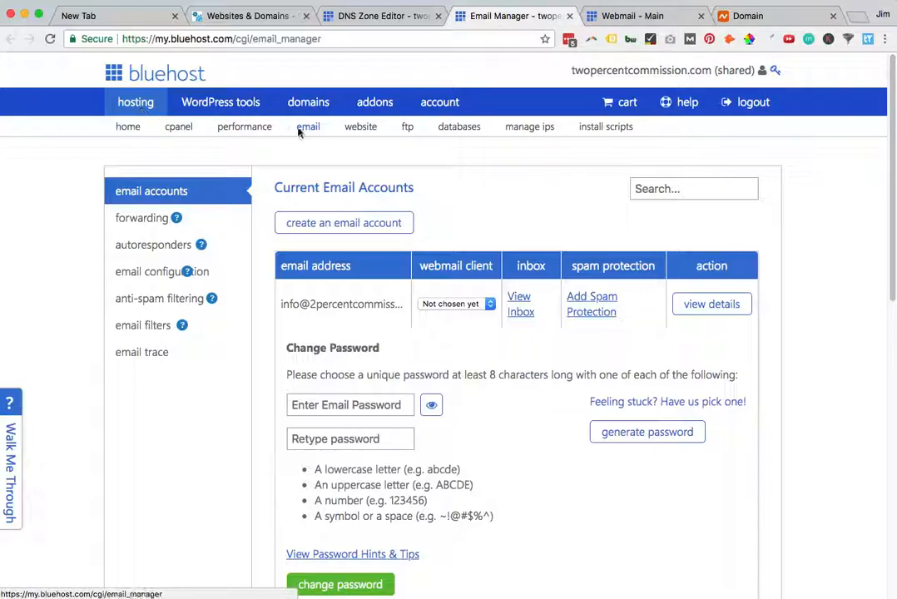
mouse_move(328, 126)
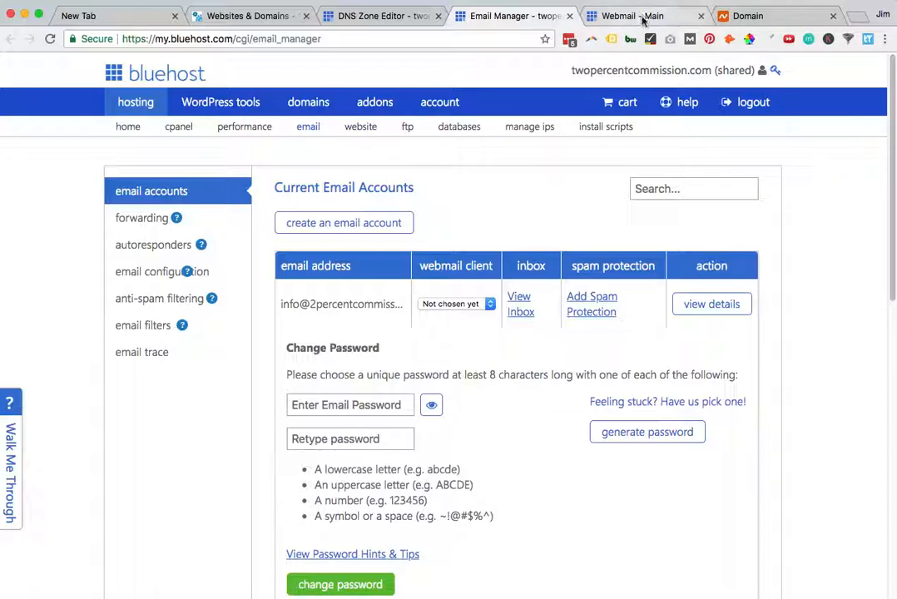
mouse_move(799, 220)
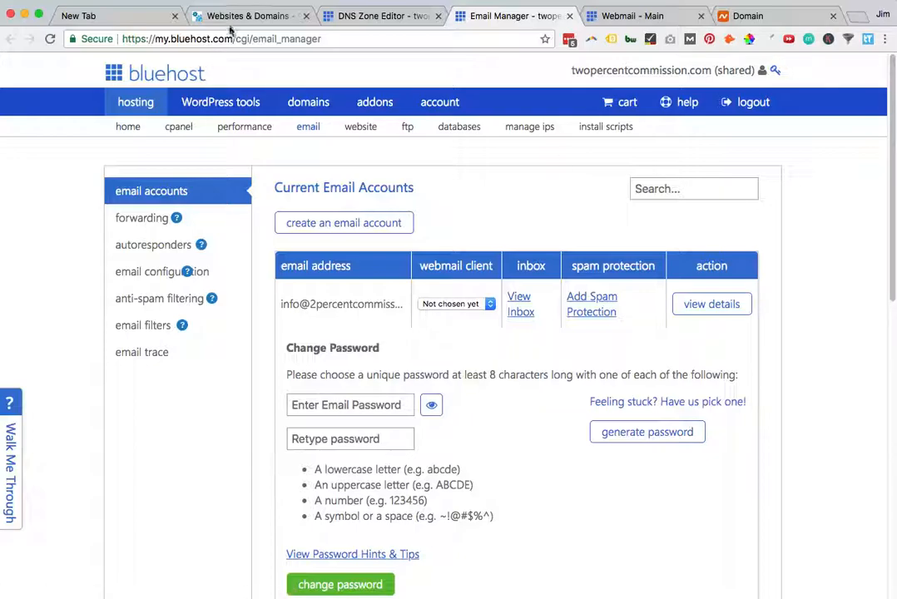
Go from Plesk's Websites & Domains to Extensions and open the full extensions catalog
click(245, 15)
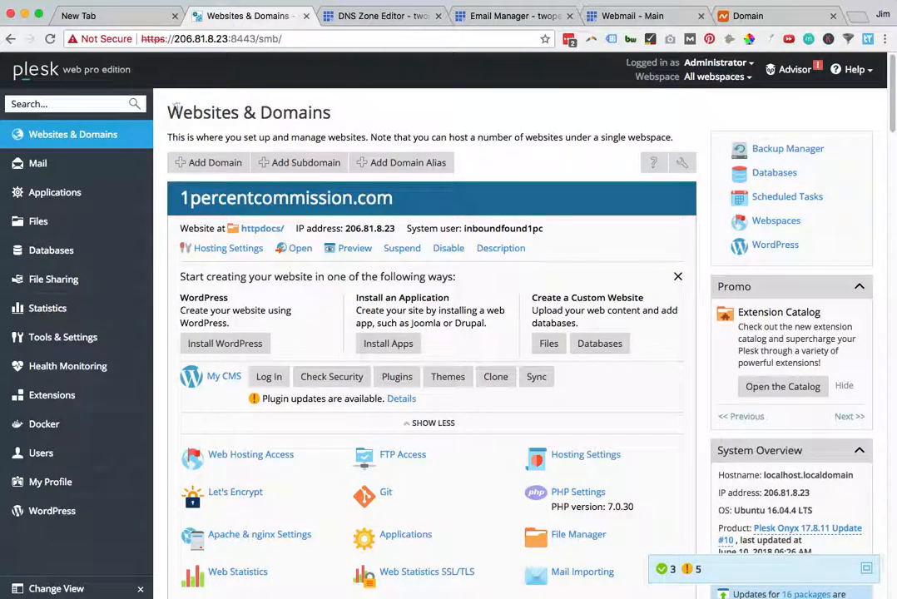
mouse_move(402, 116)
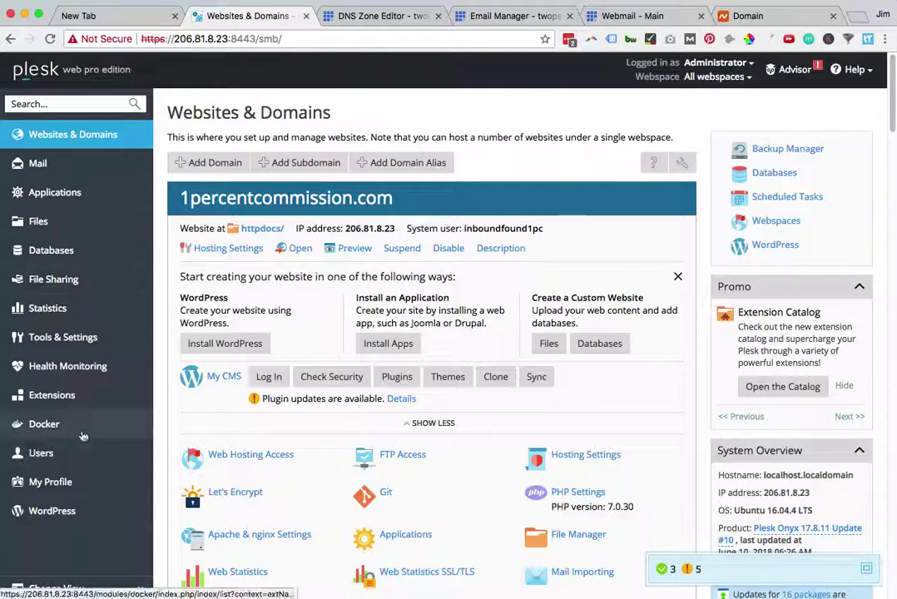
click(52, 395)
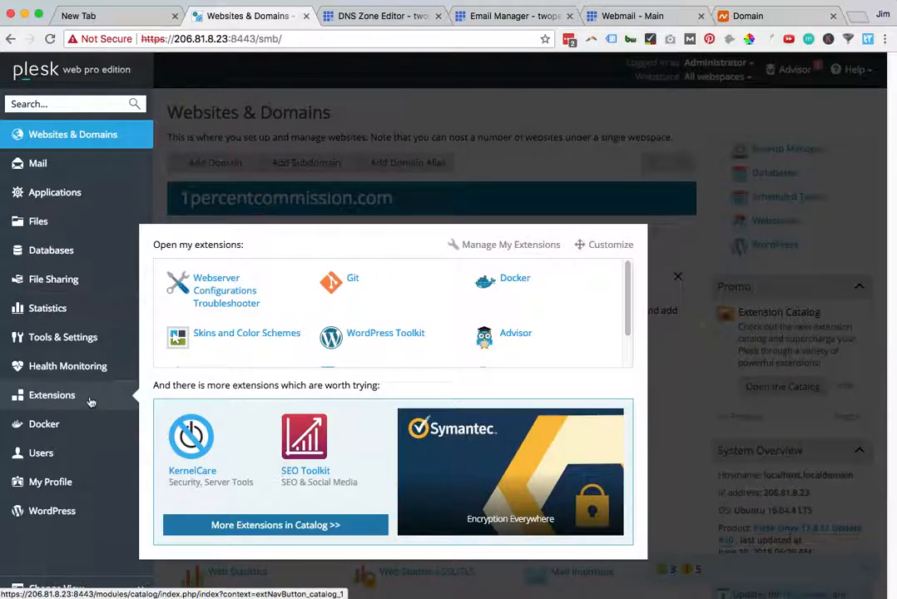
click(275, 525)
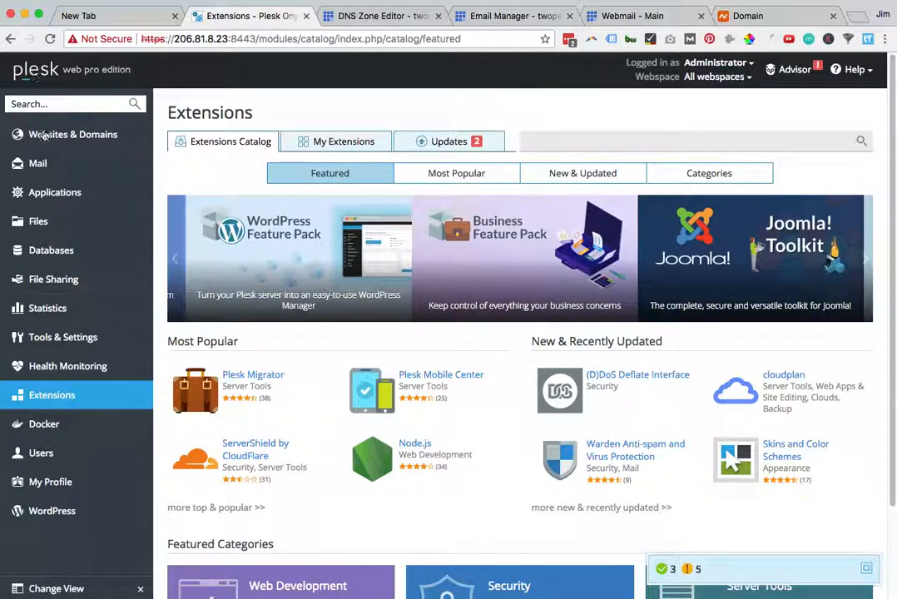
Search the catalog for 'site import' and open the Site Import extension page
click(683, 141)
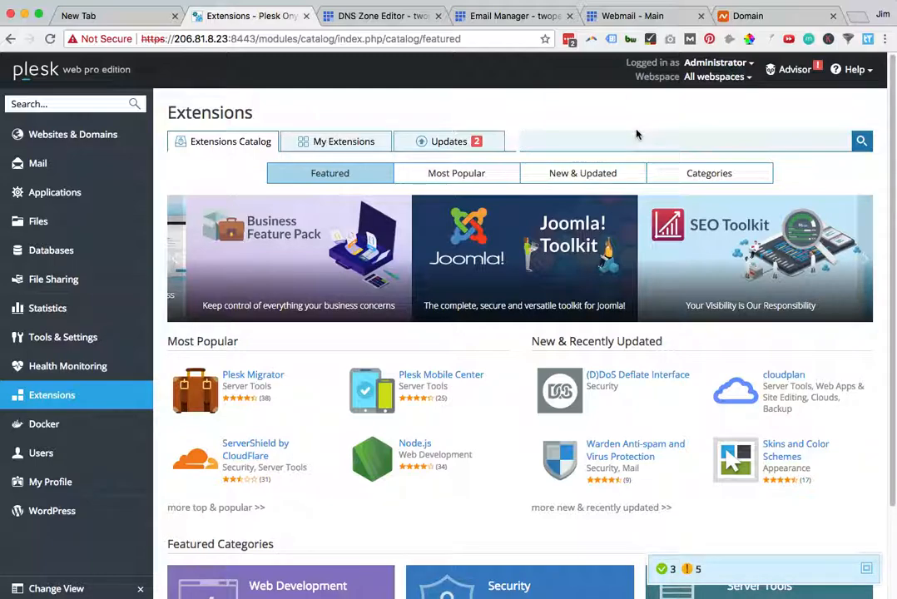
text(site i)
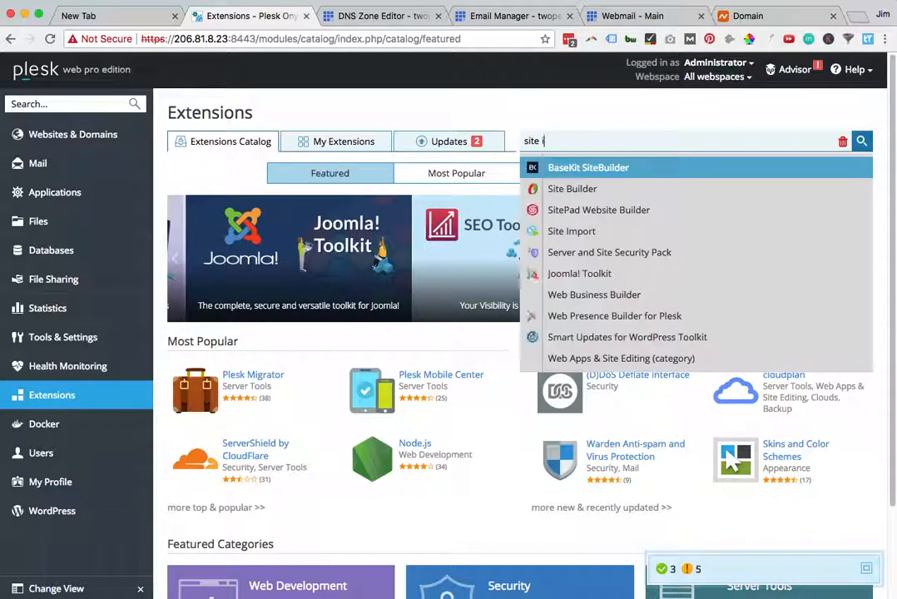
text(mporter)
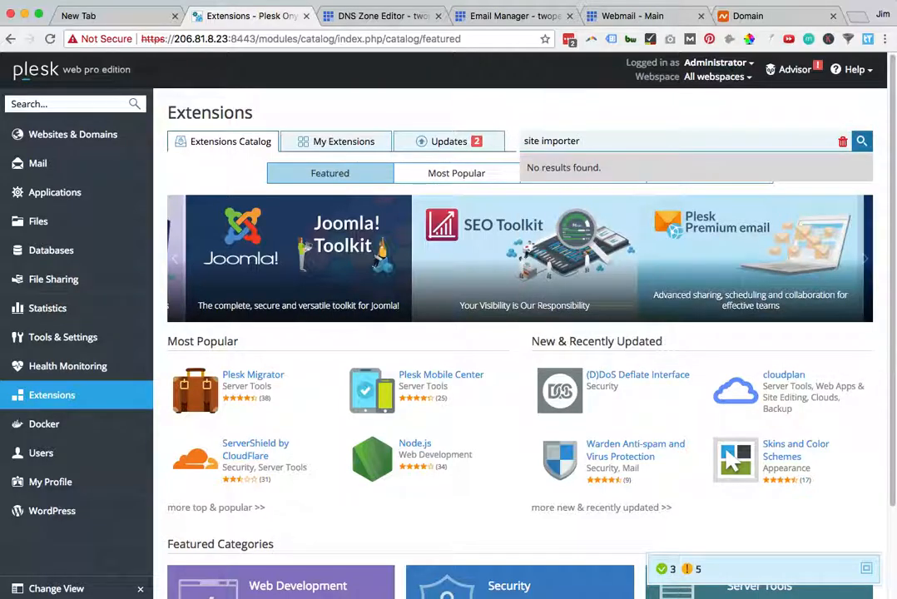
key(Backspace)
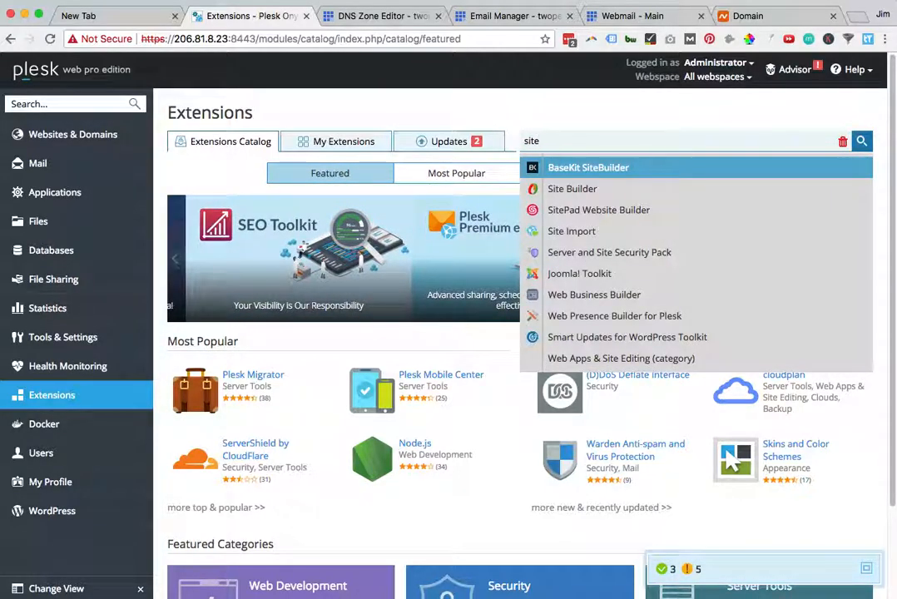
click(588, 167)
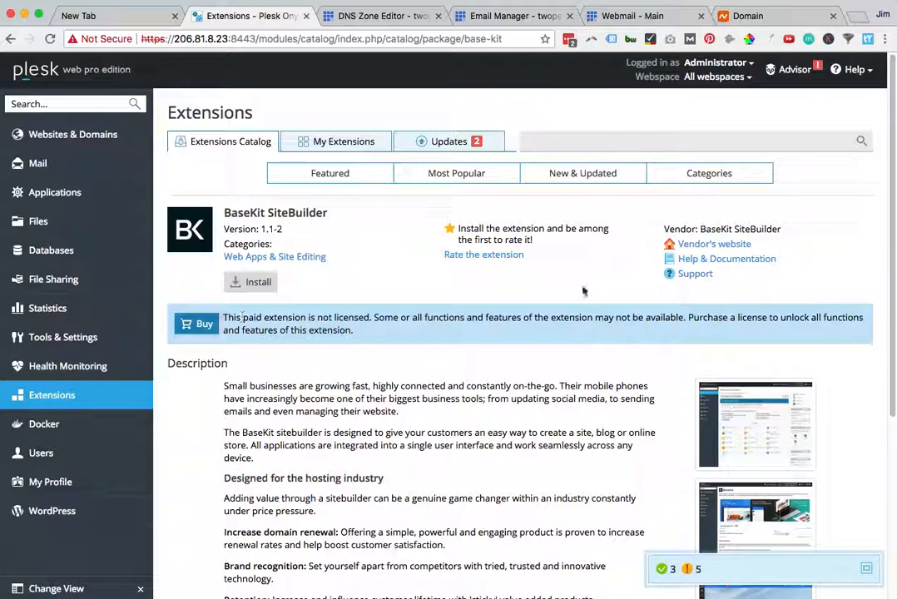
click(691, 140)
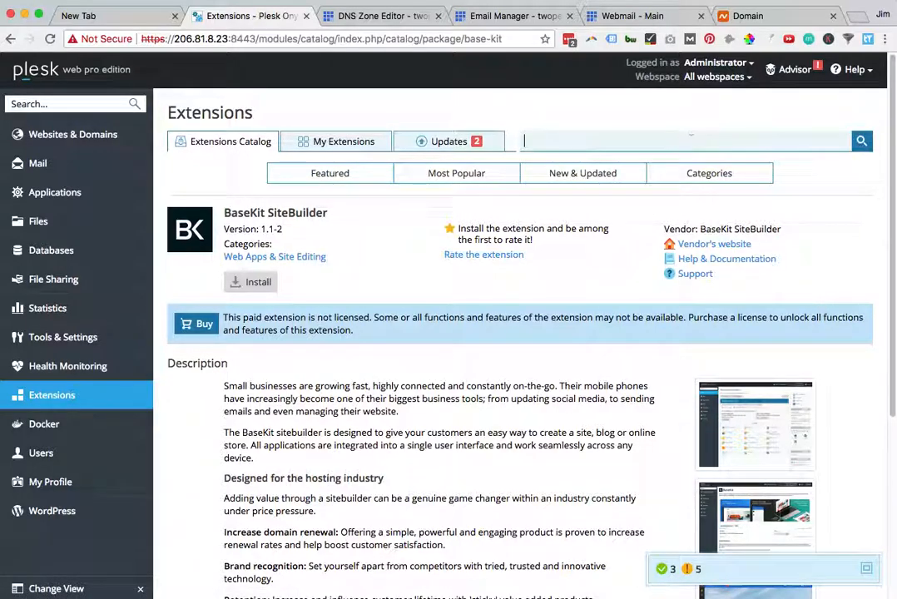
text(site import)
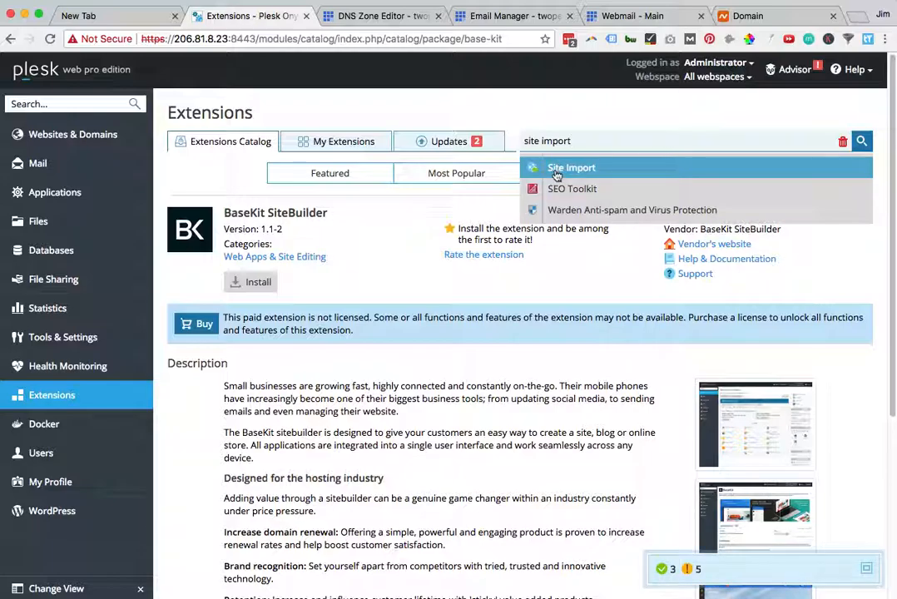
click(572, 167)
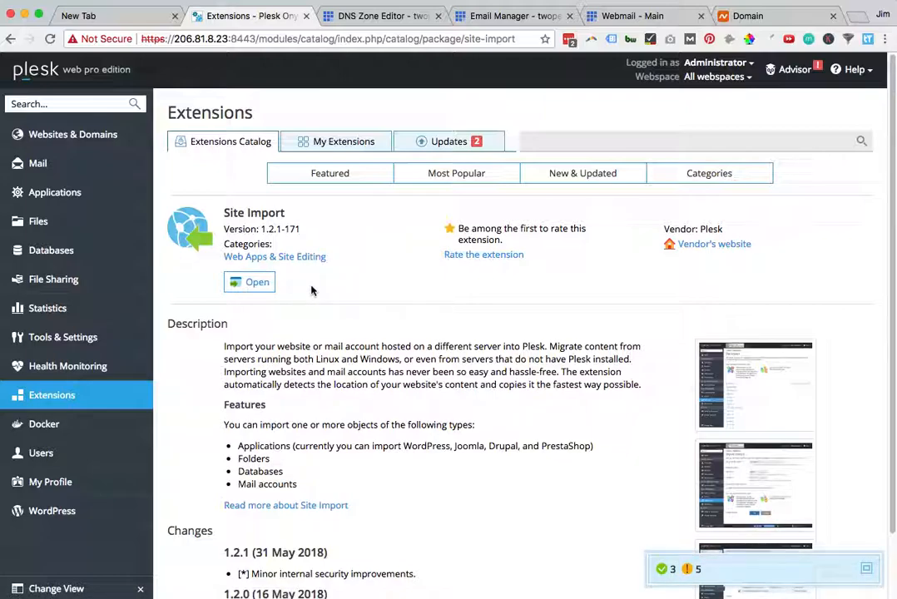
mouse_move(306, 289)
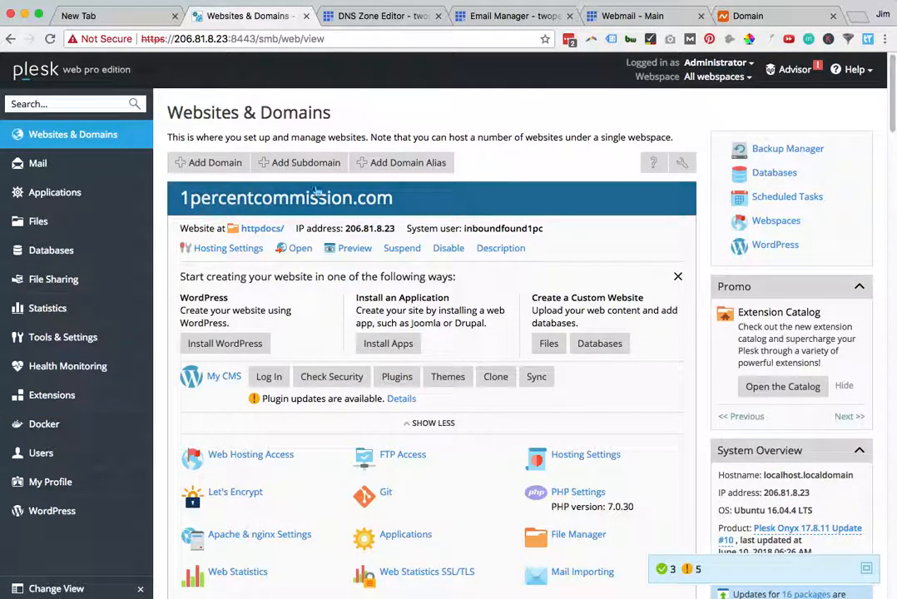
Open Mail Importing for 2percentcommission.com, backing out of 1percentcommission.com opened by mistake
scroll(down, 3)
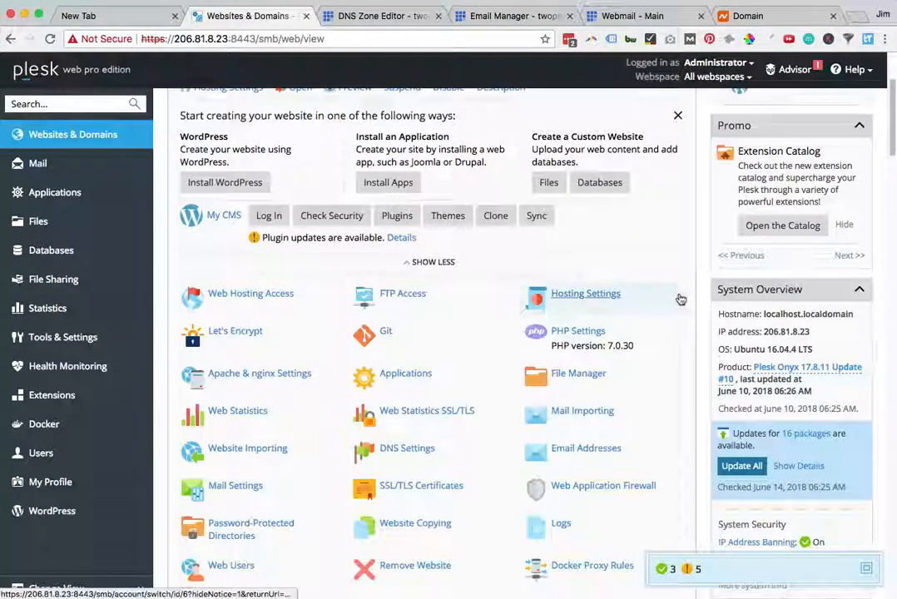
scroll(down, 3)
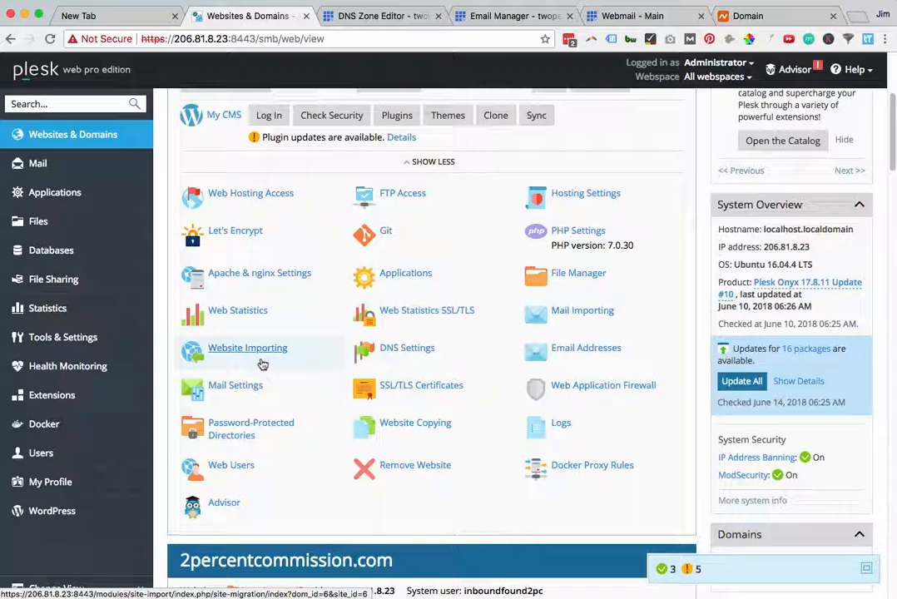
mouse_move(582, 316)
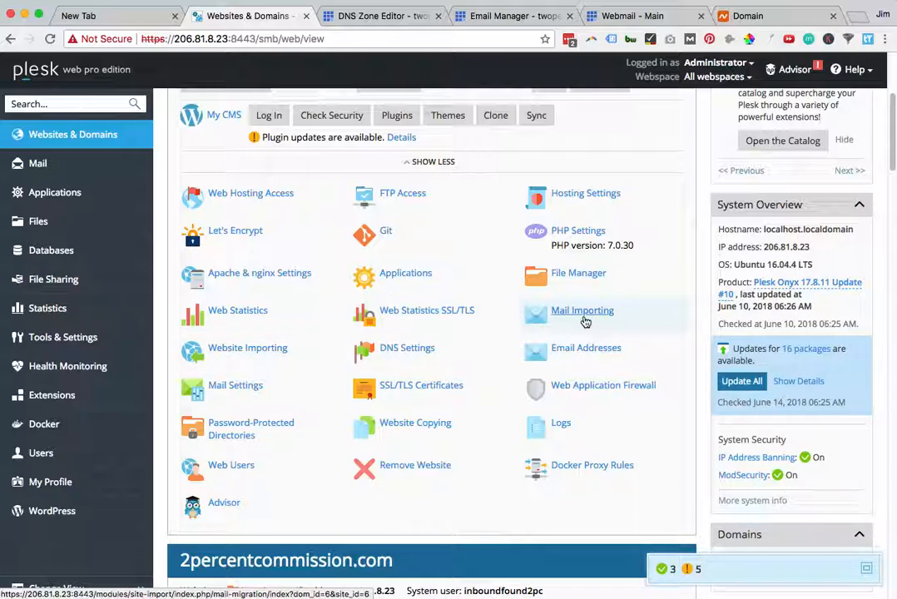
click(581, 309)
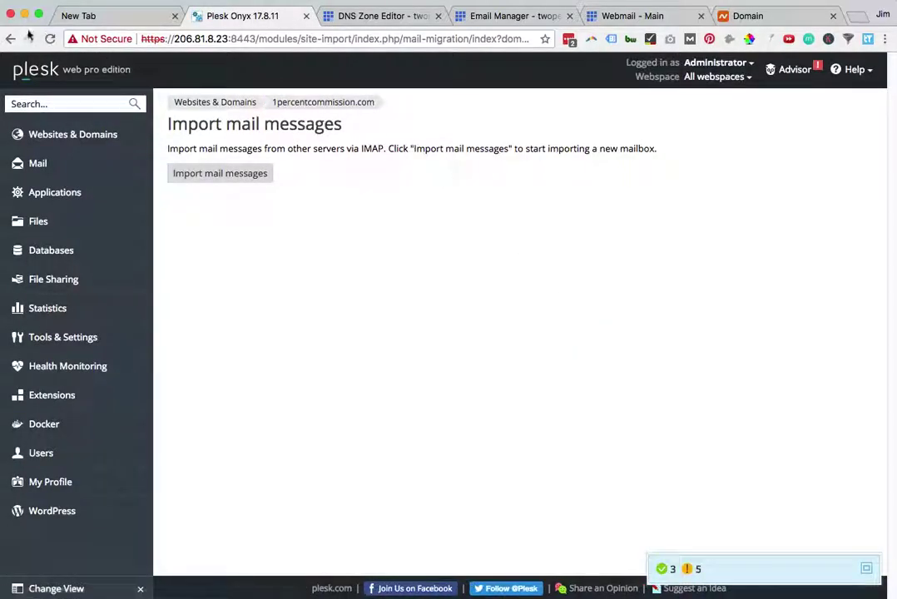
click(72, 134)
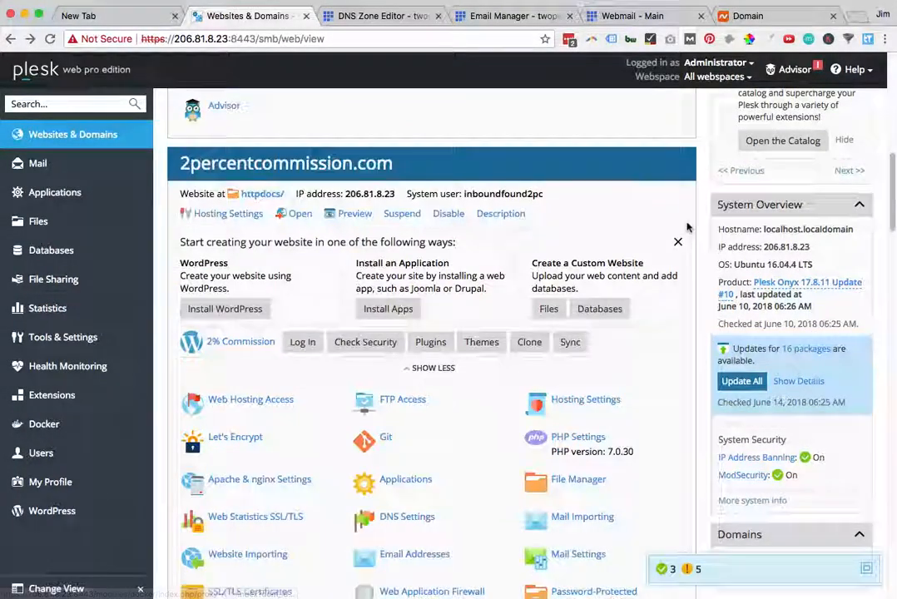
scroll(down, 3)
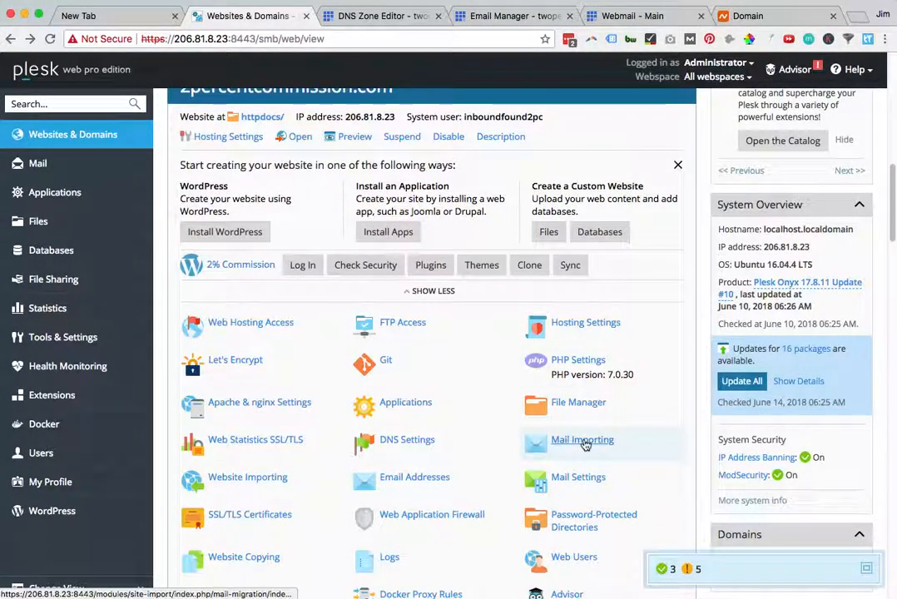
click(582, 440)
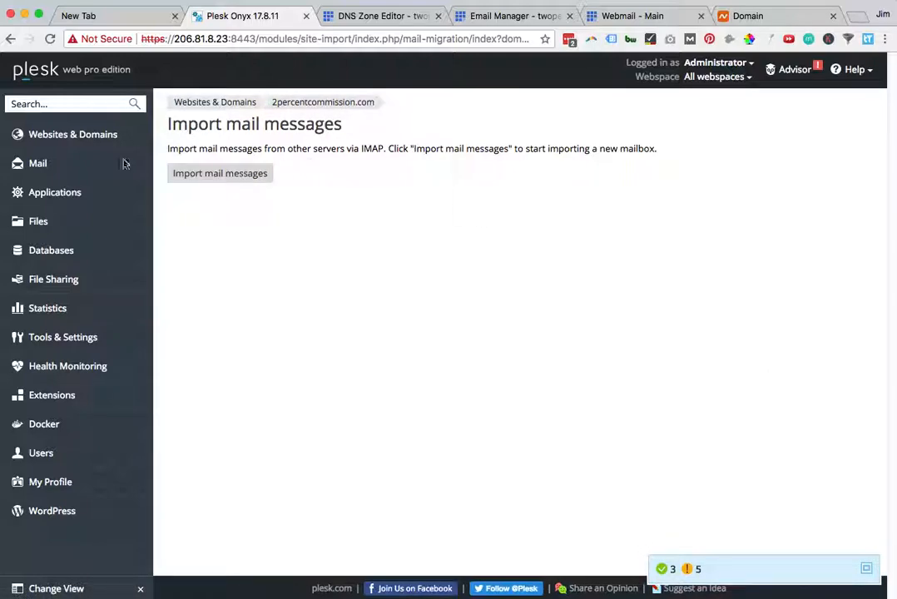
mouse_move(37, 163)
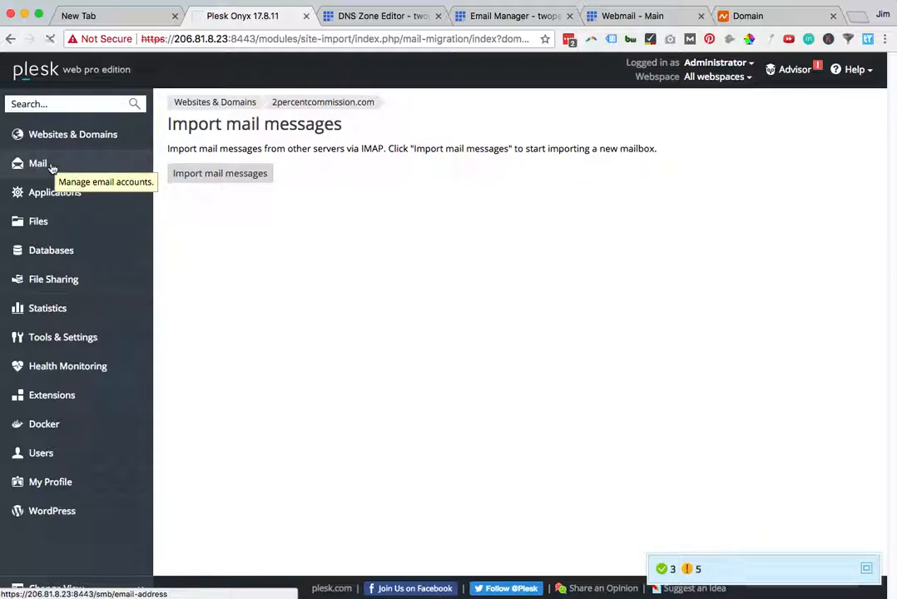
click(37, 163)
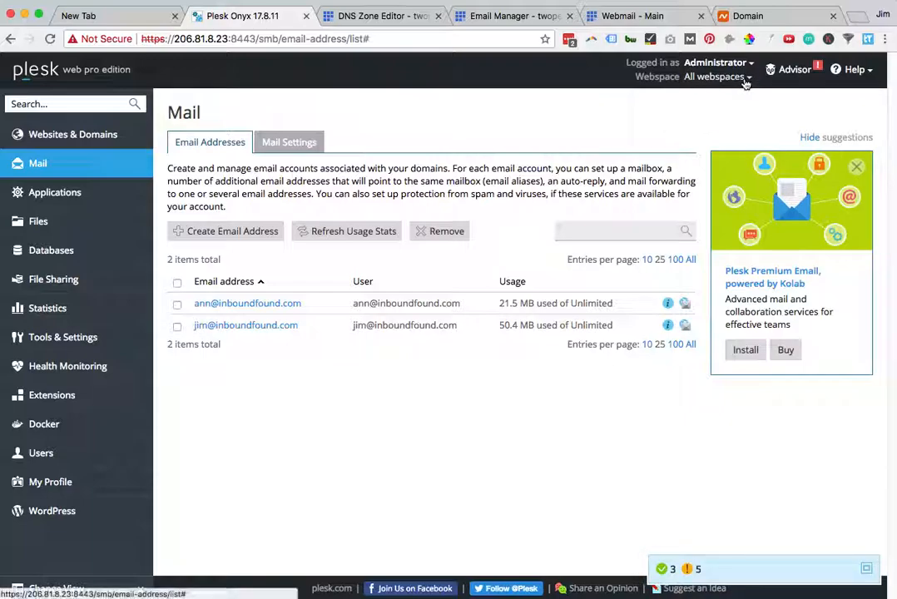
click(714, 77)
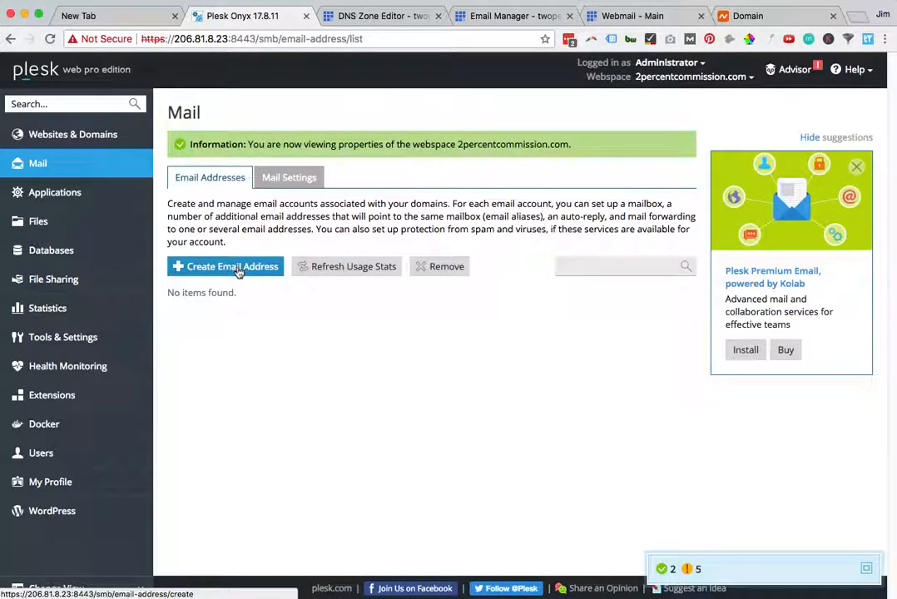
click(225, 267)
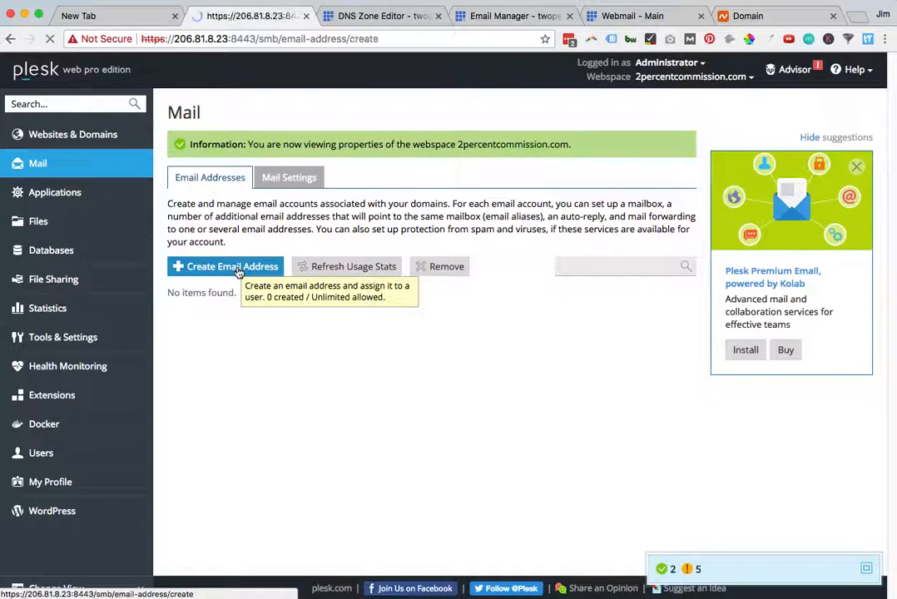
click(224, 267)
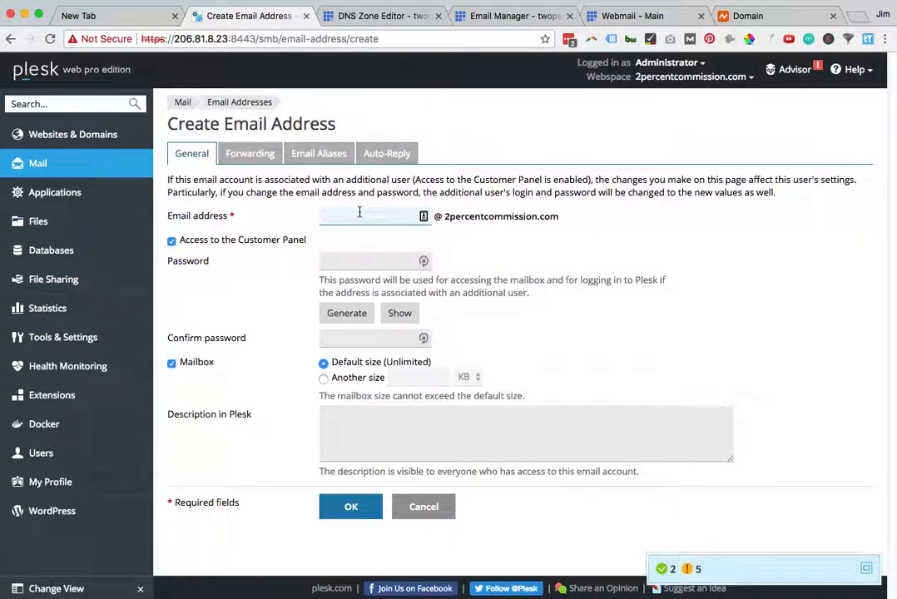
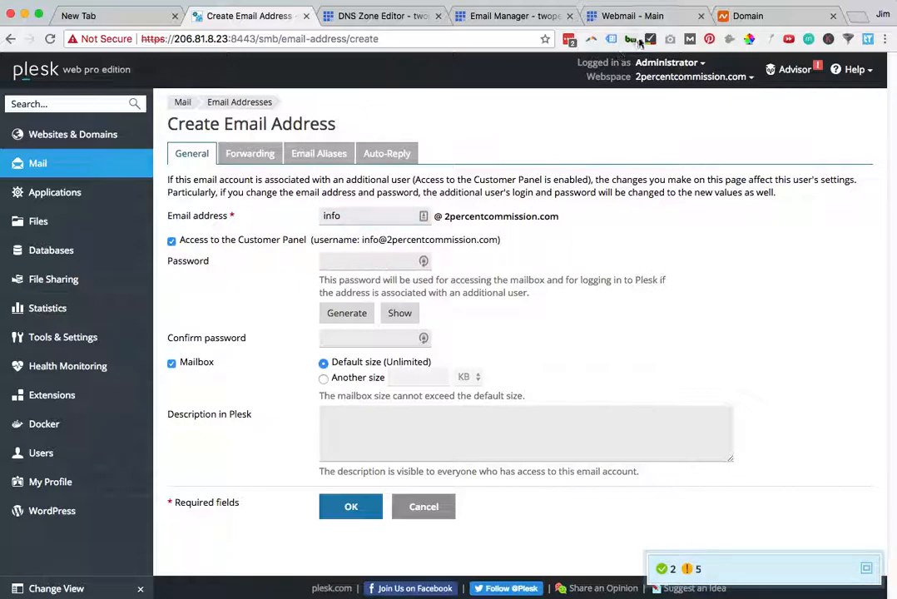
Get the Bluehost mailbox password from LastPass and submit the new info address
click(645, 16)
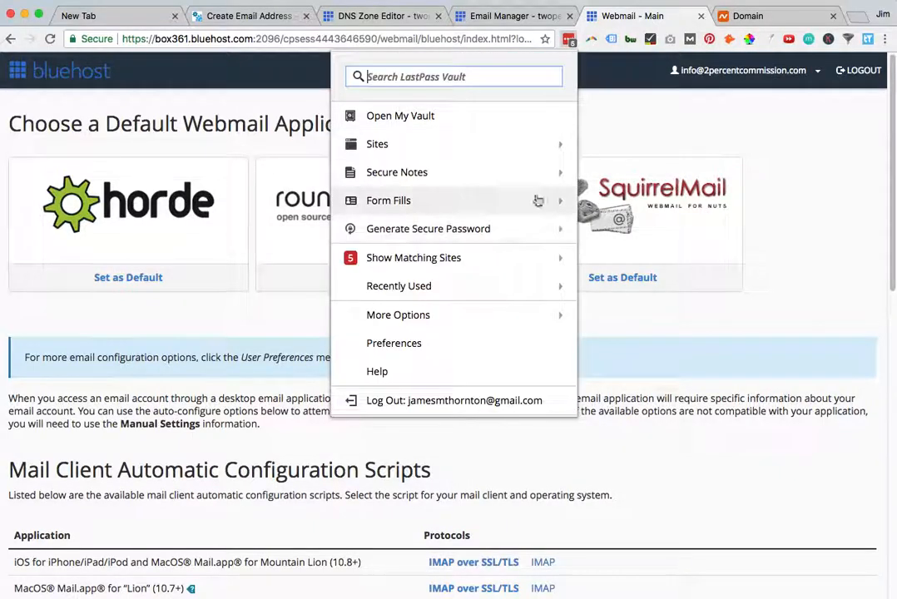
click(413, 257)
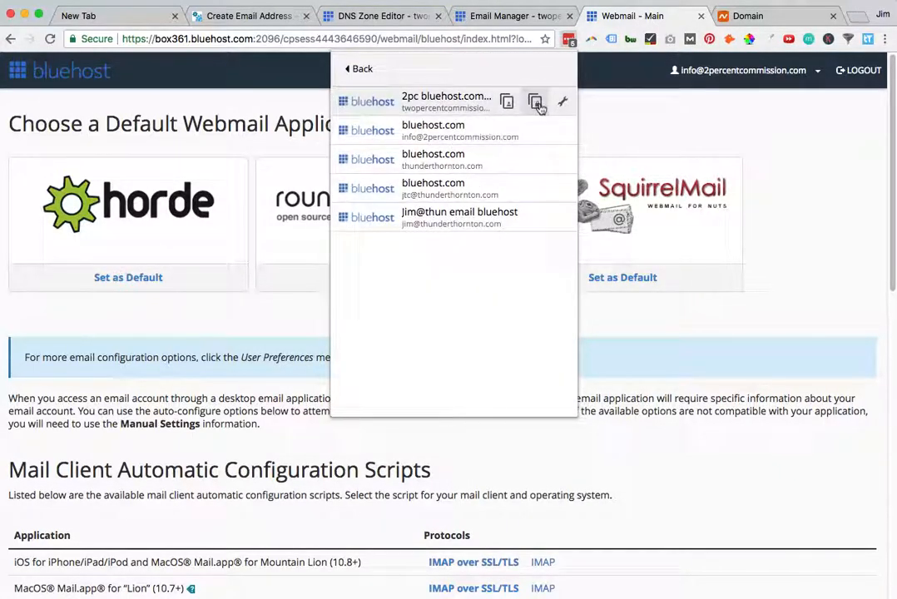
mouse_move(535, 131)
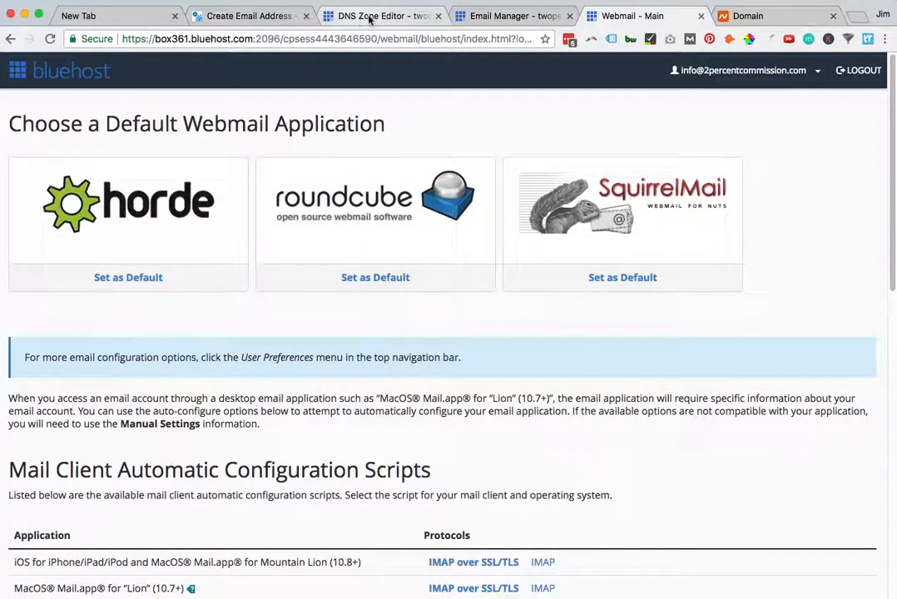
click(248, 15)
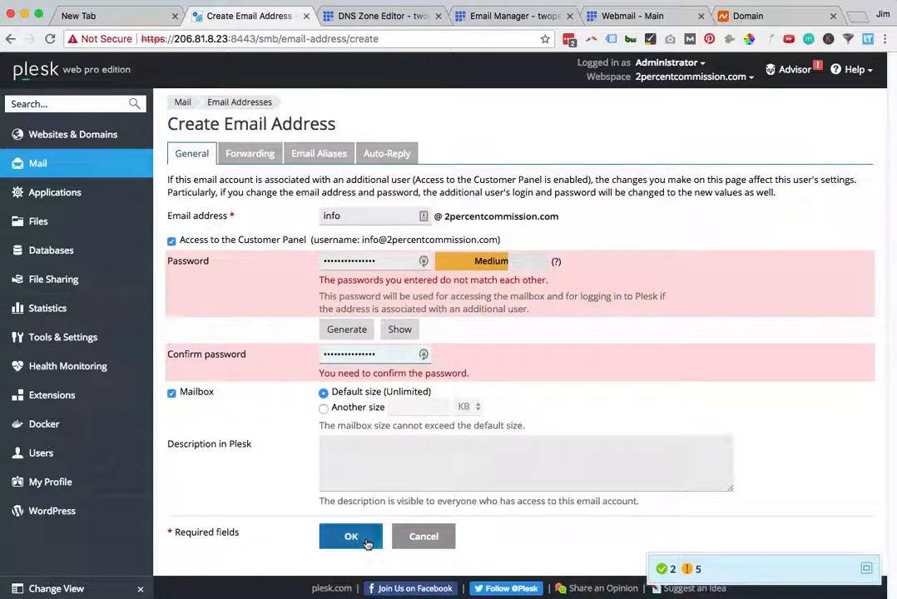
click(350, 536)
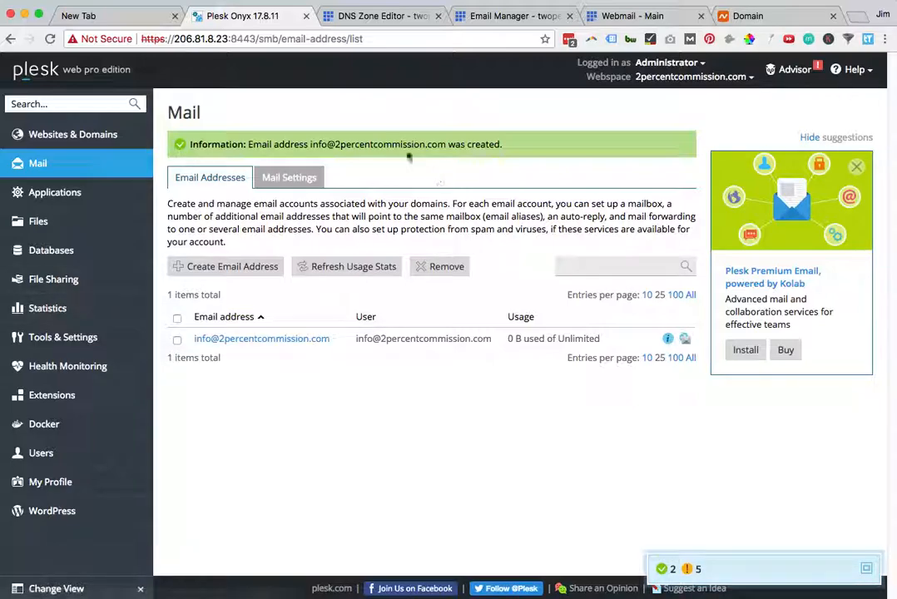
mouse_move(72, 134)
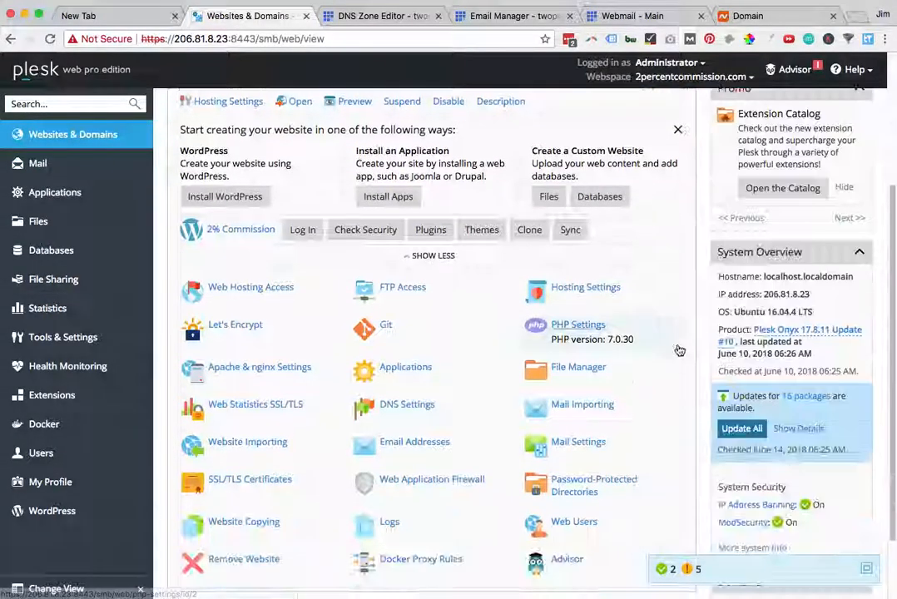
Open Mail Importing for 2percentcommission.com and start adding a mailbox to import
click(582, 405)
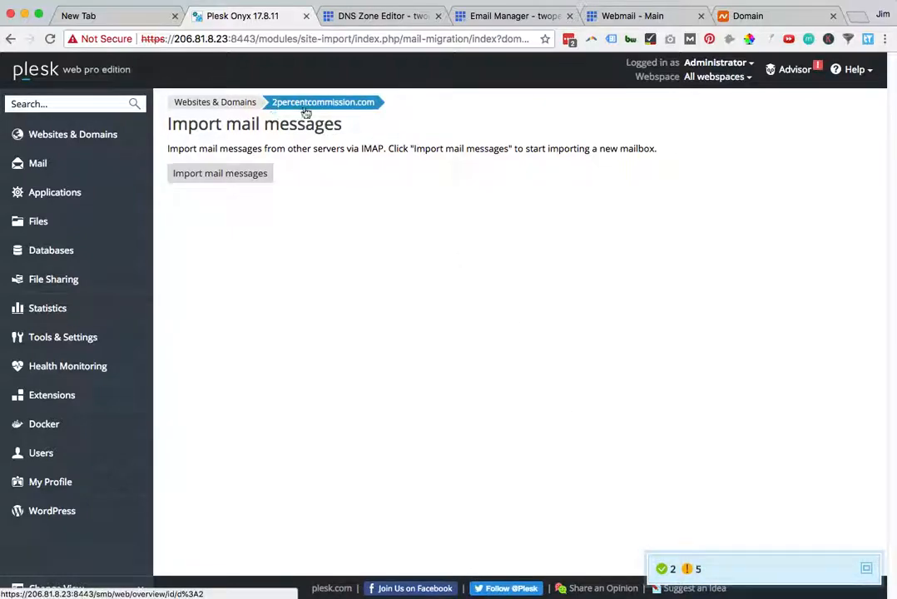
mouse_move(375, 109)
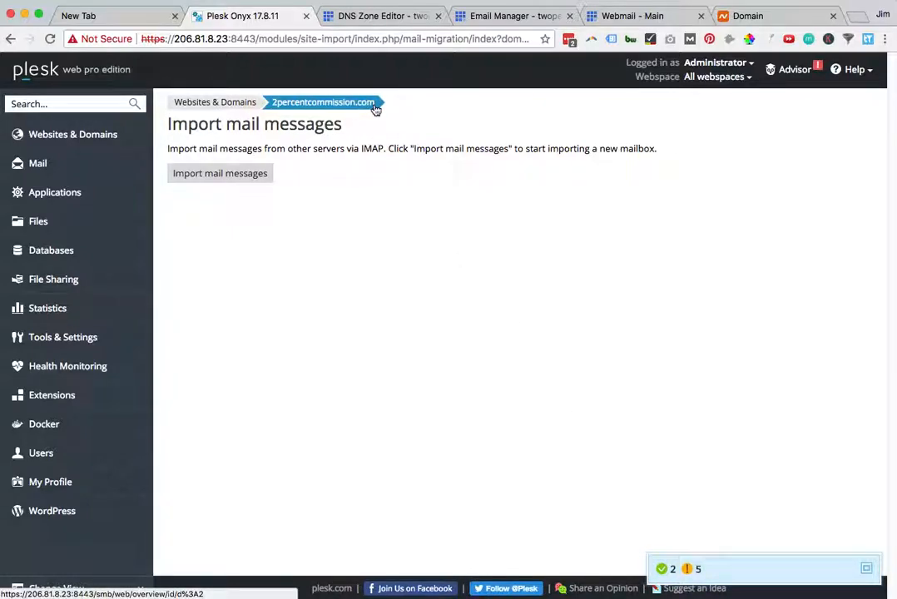
click(219, 173)
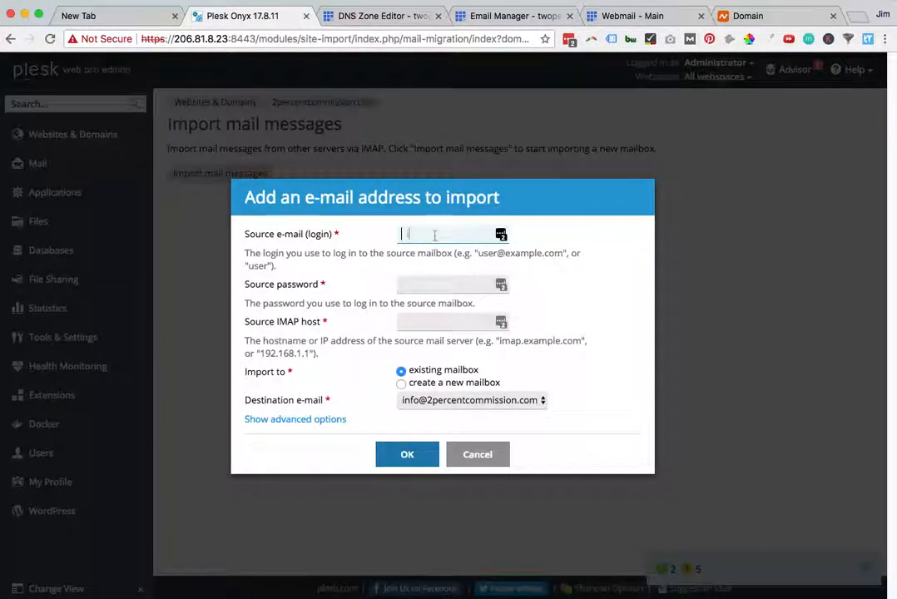
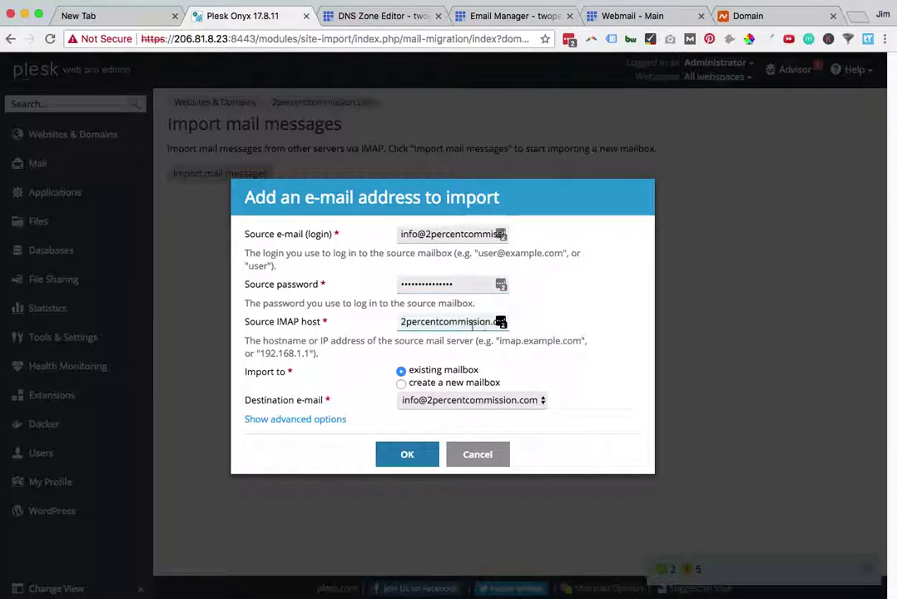
mouse_move(582, 89)
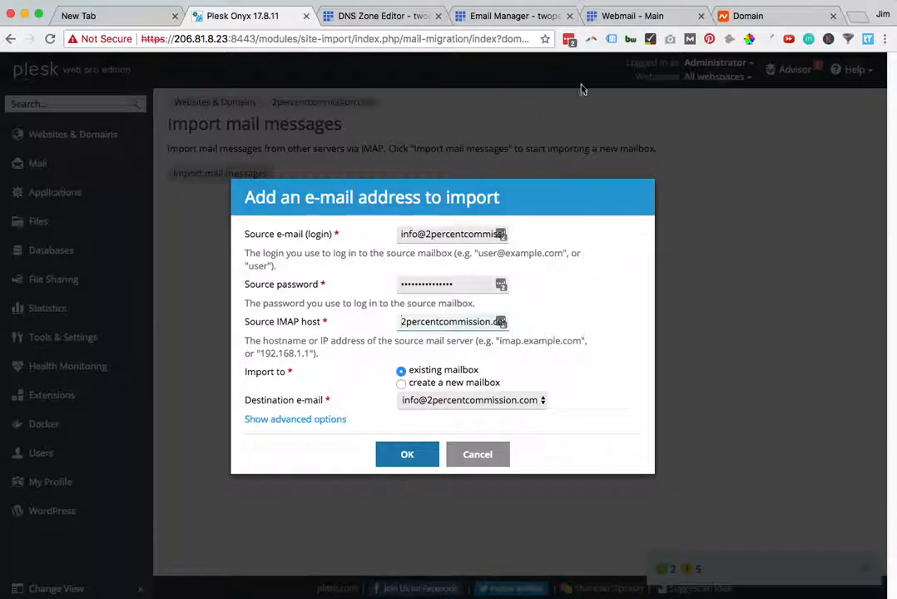
click(381, 15)
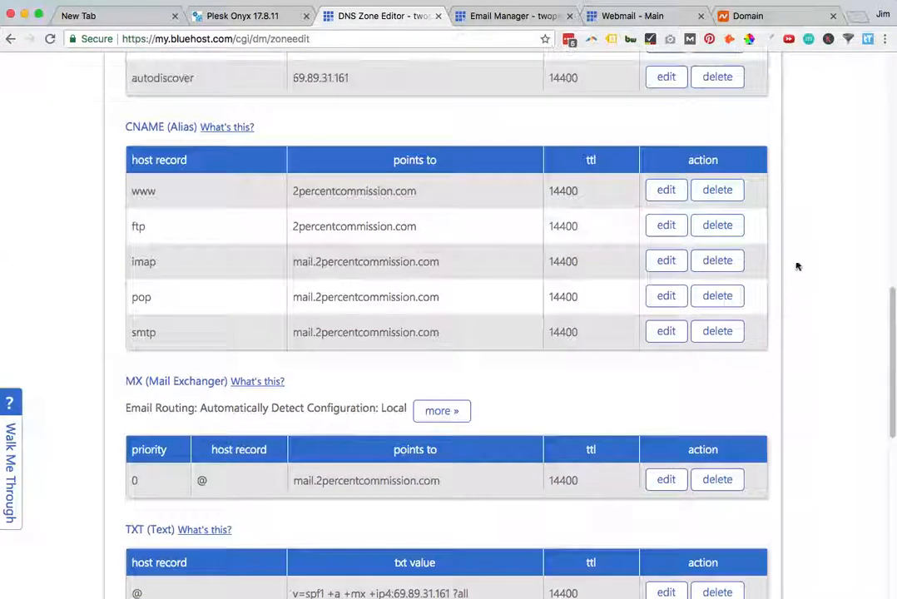
click(633, 16)
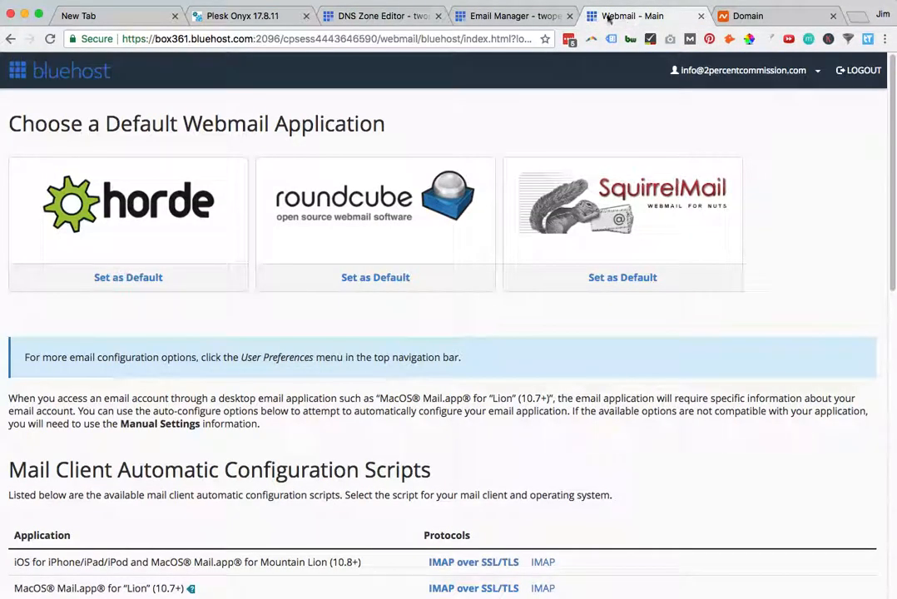
click(514, 15)
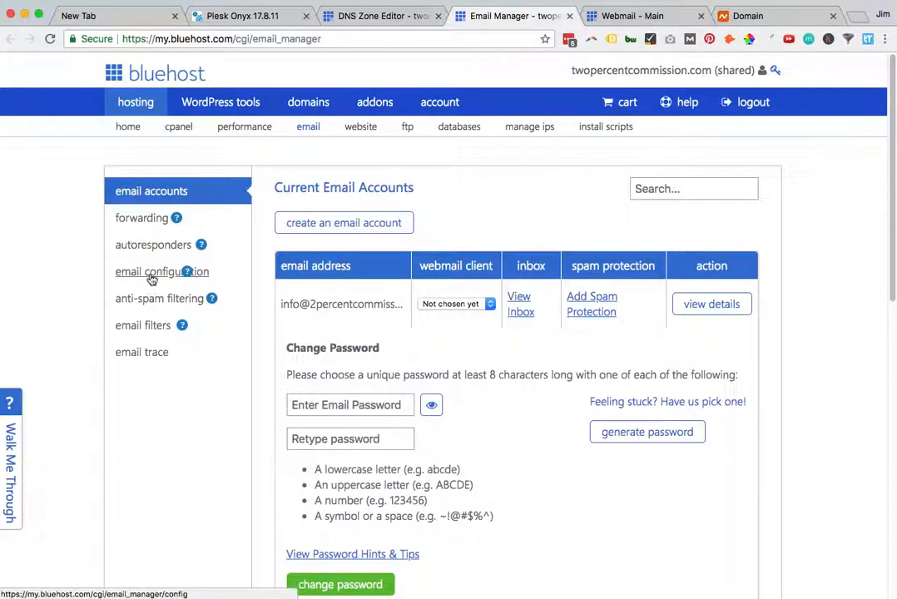
click(153, 271)
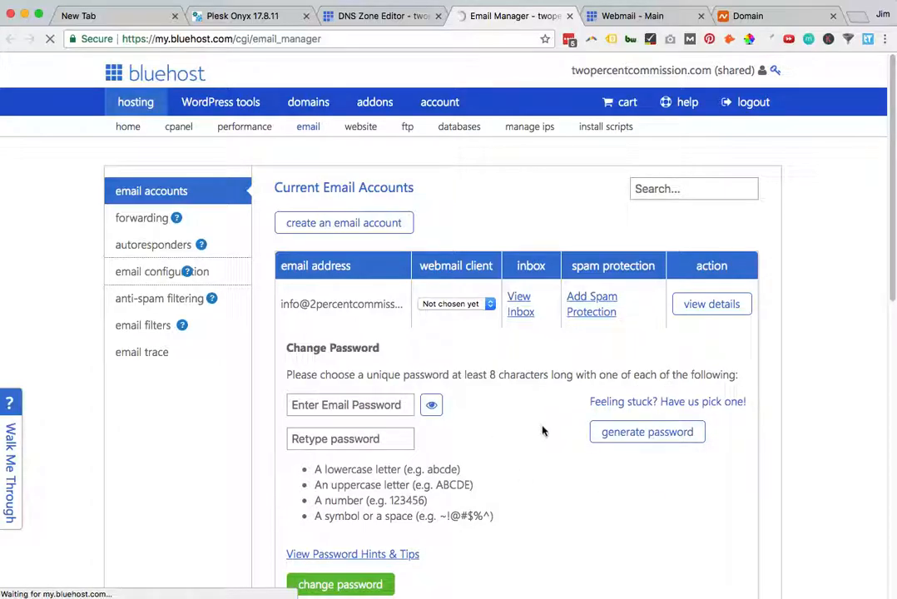
mouse_move(561, 431)
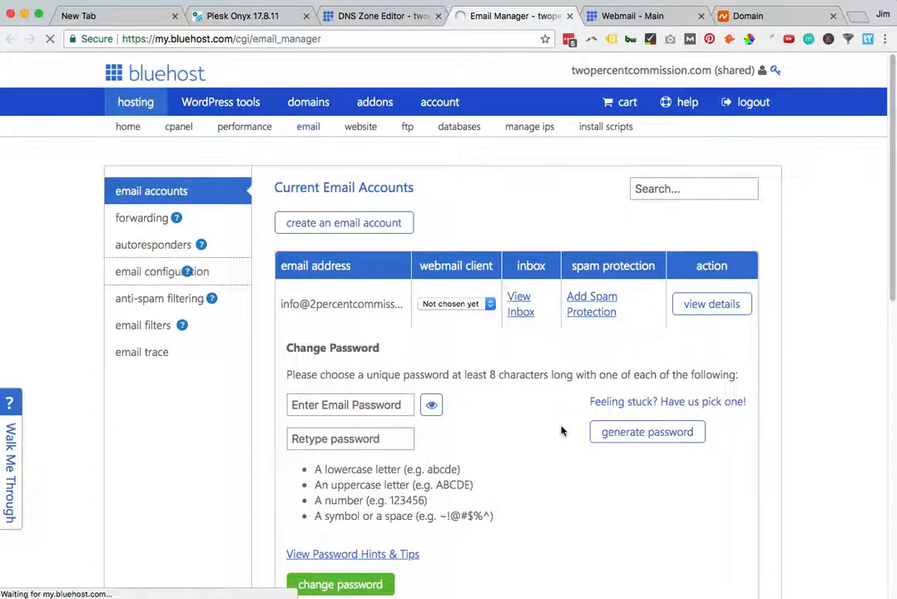
click(163, 272)
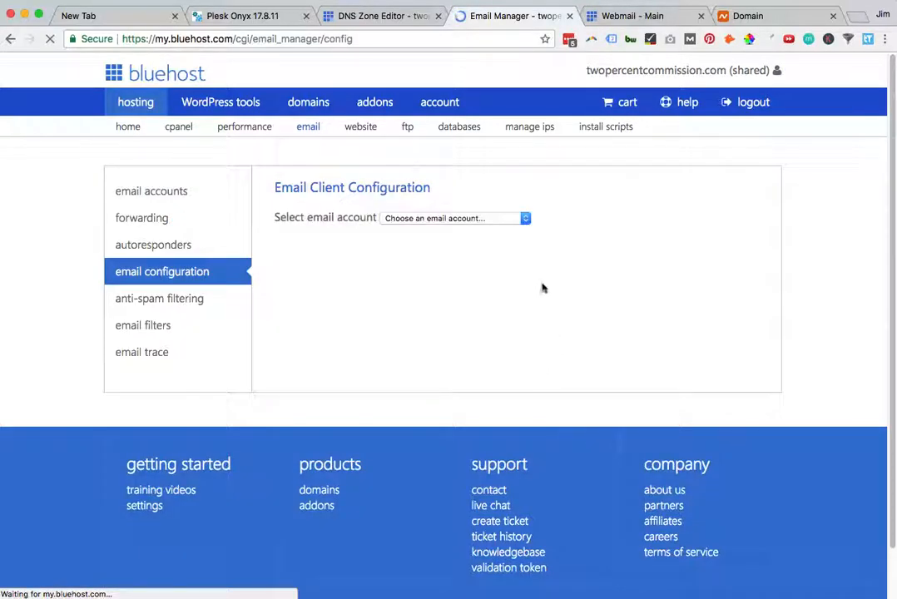
click(524, 218)
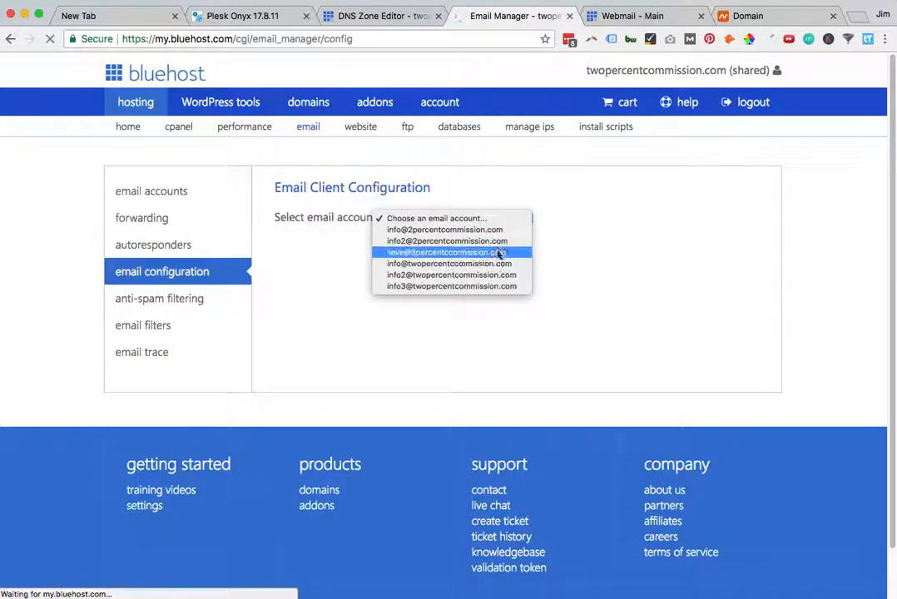
click(445, 228)
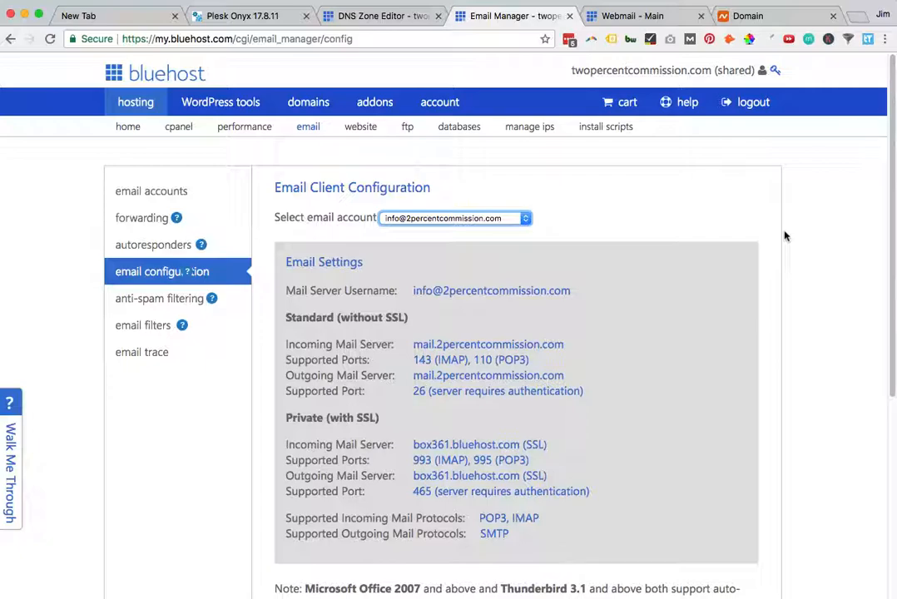
scroll(down, 3)
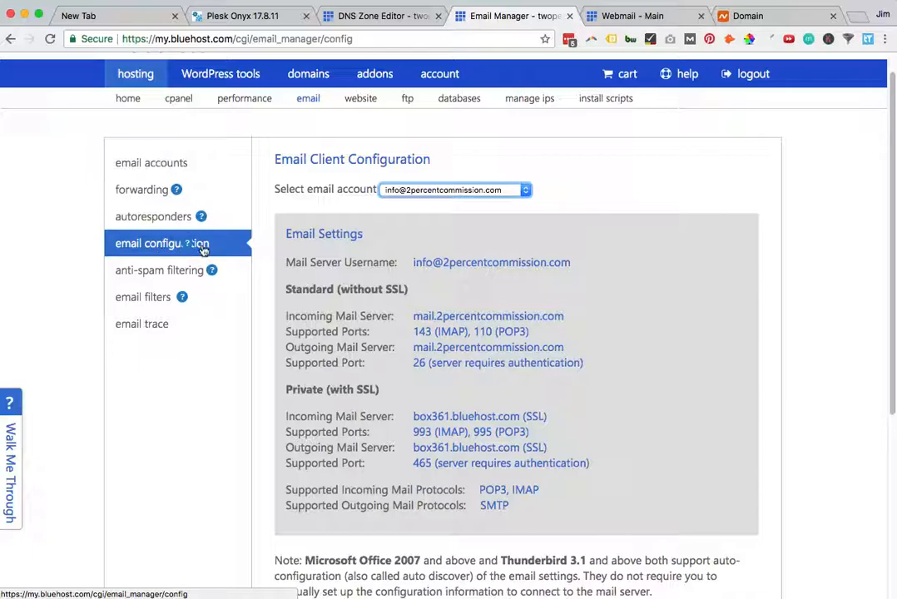
mouse_move(151, 163)
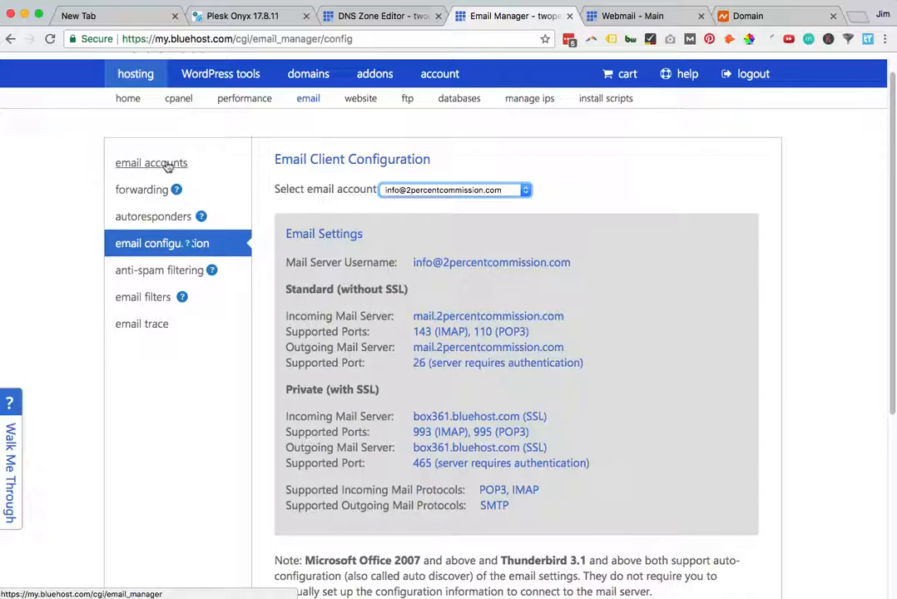
click(645, 16)
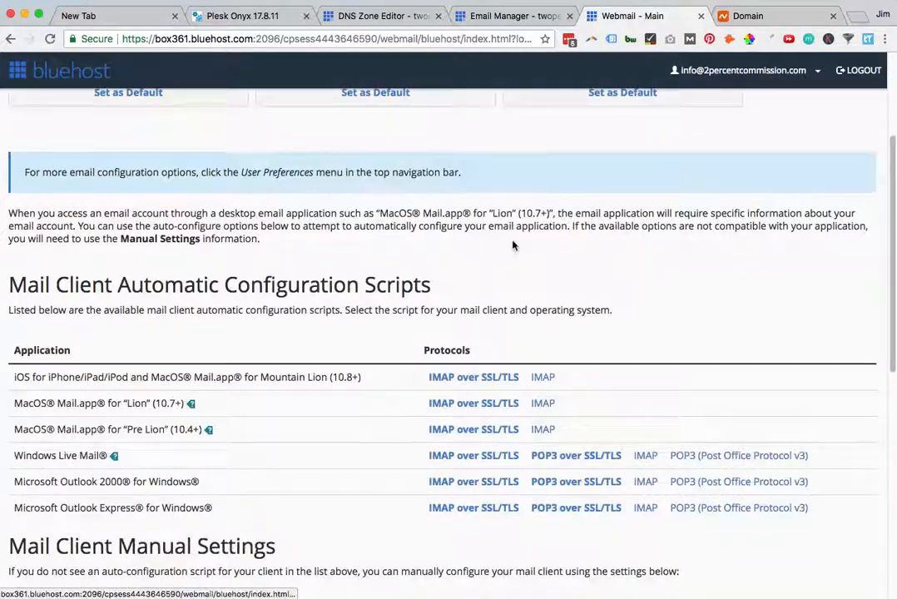
scroll(down, 3)
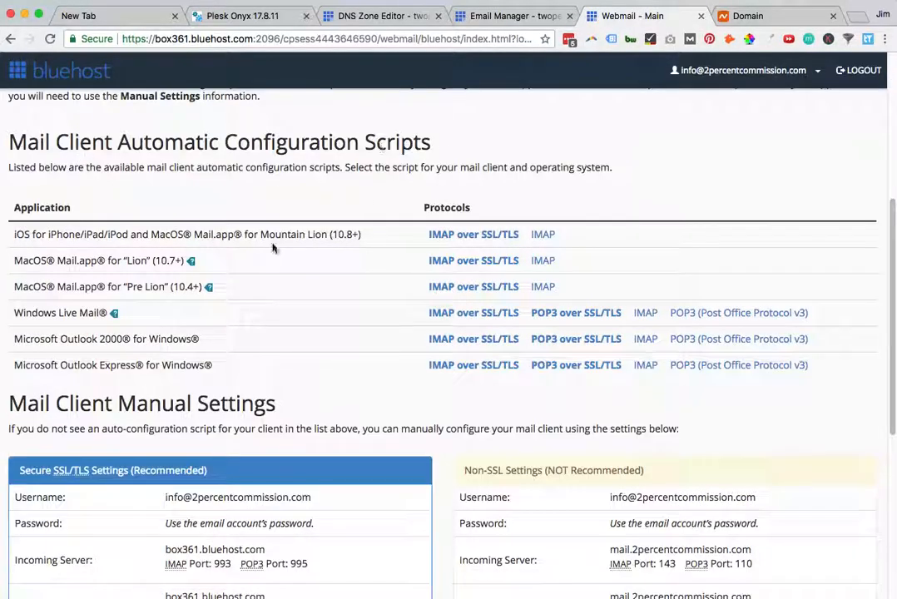
scroll(down, 3)
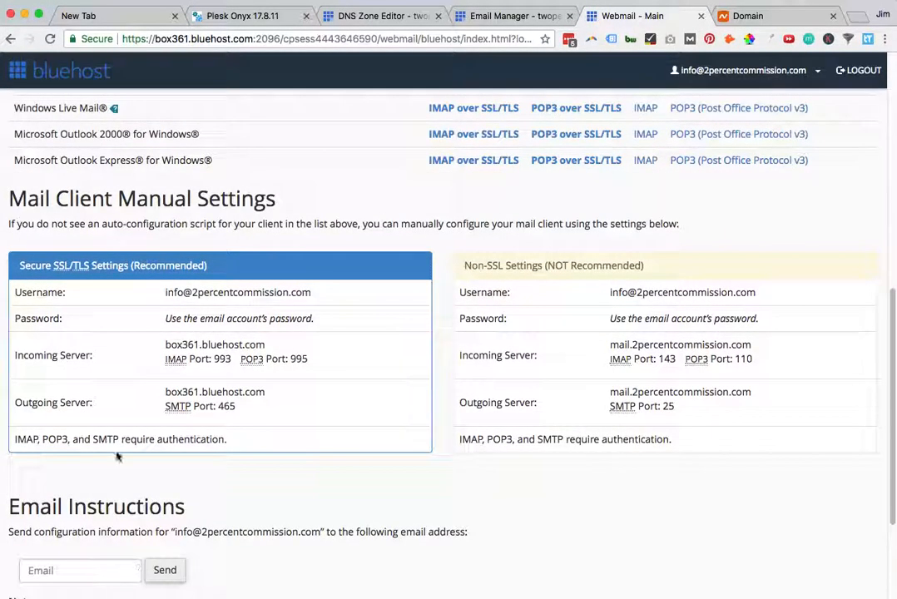
click(514, 15)
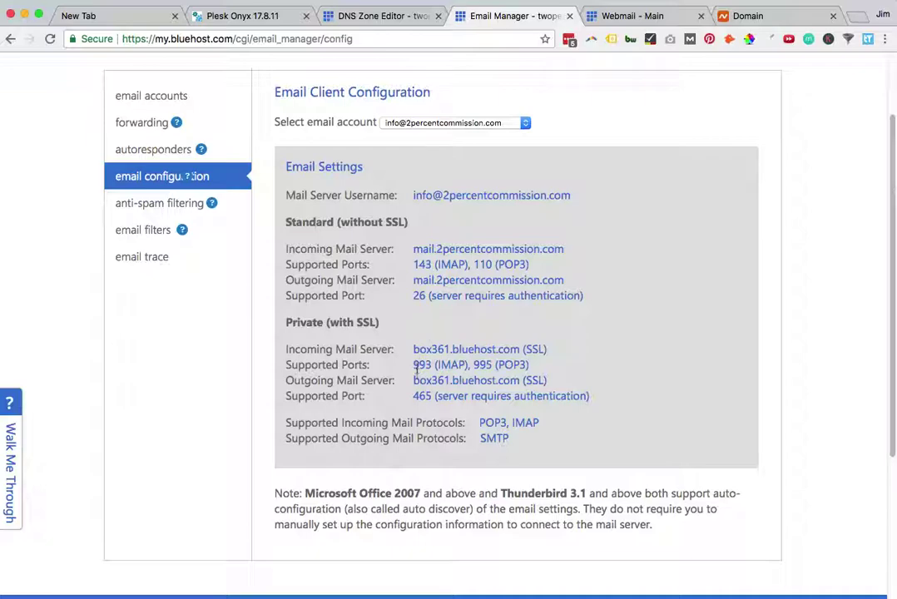
mouse_move(391, 373)
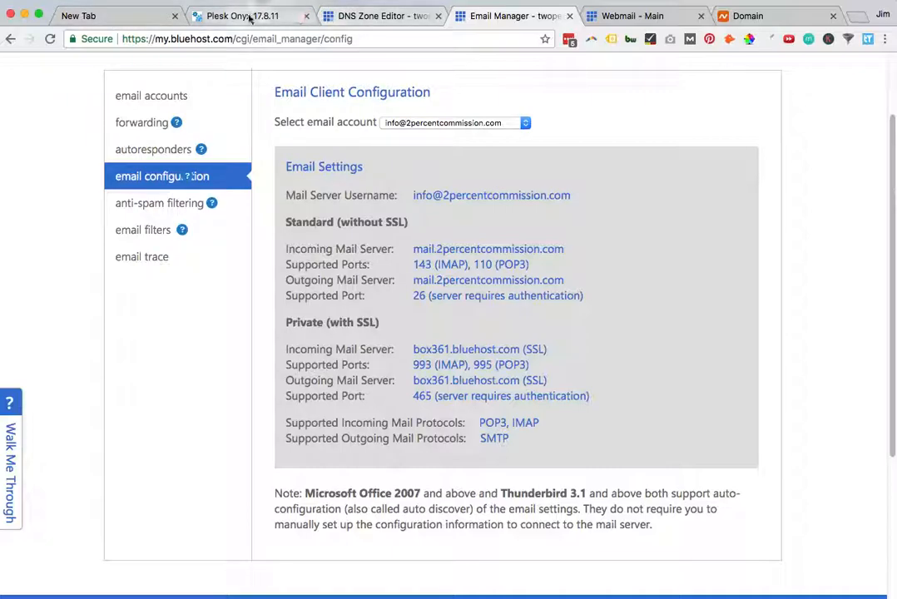
Set the source IMAP host to box361.bluehost.com, rechecking Bluehost's incoming server settings
click(241, 15)
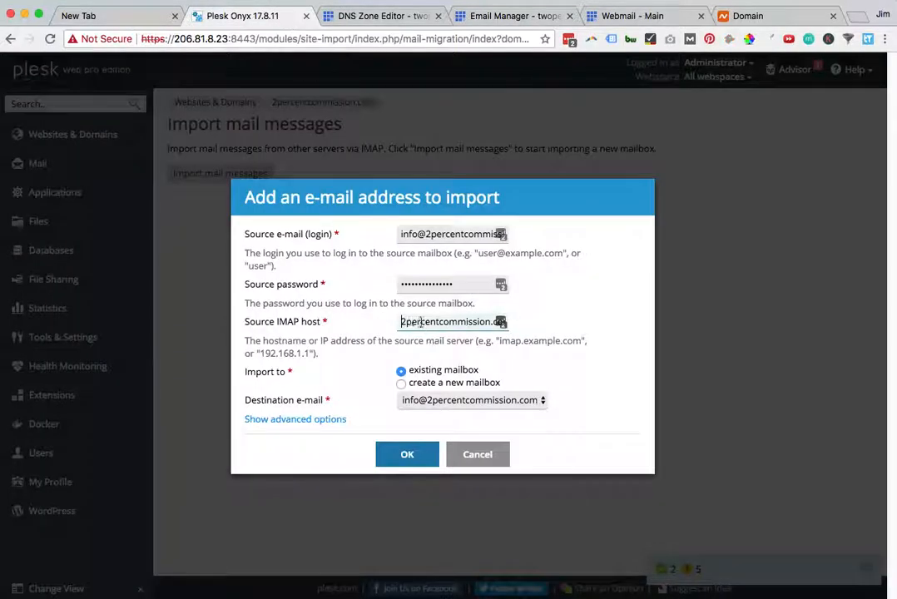
text(box361.bluehost.com)
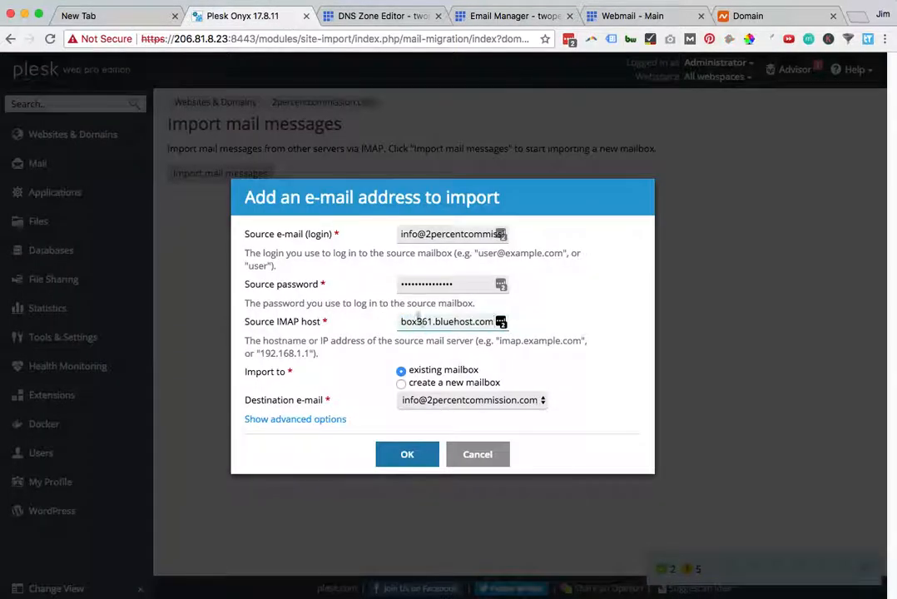
mouse_move(557, 314)
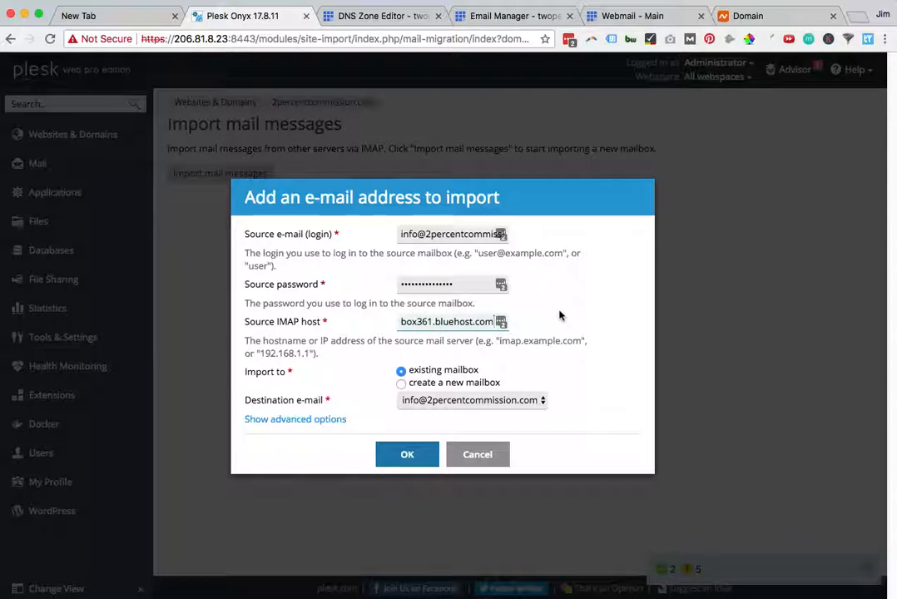
click(632, 15)
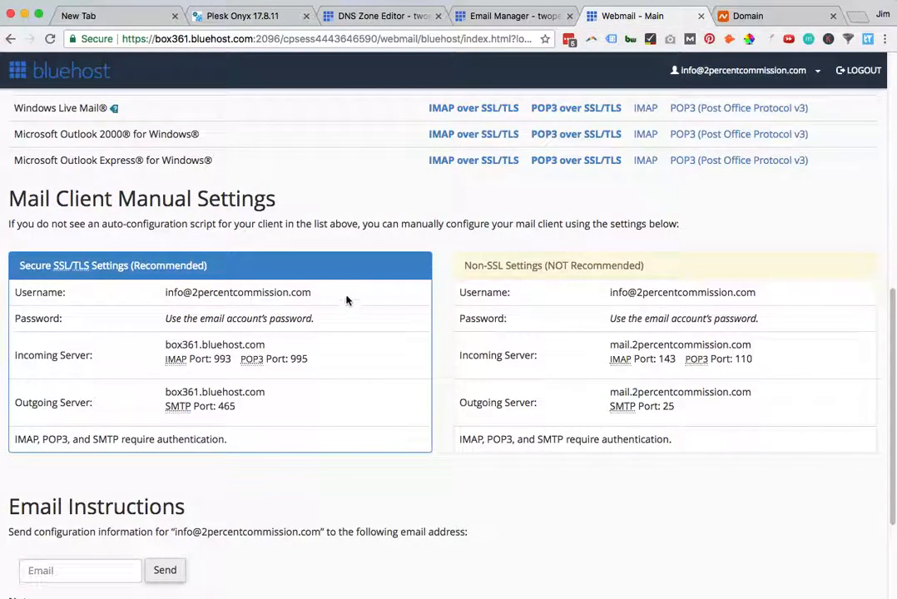
scroll(down, 3)
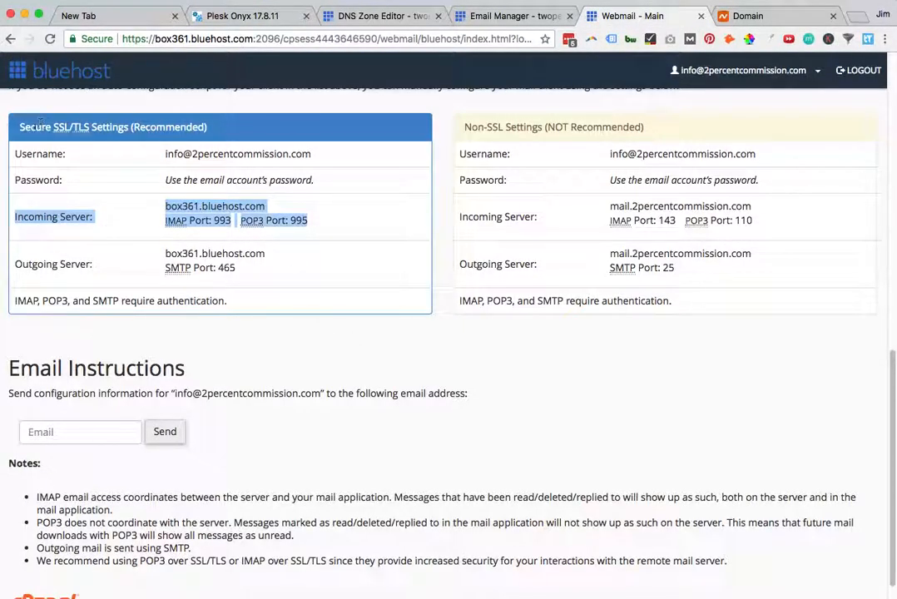
click(242, 15)
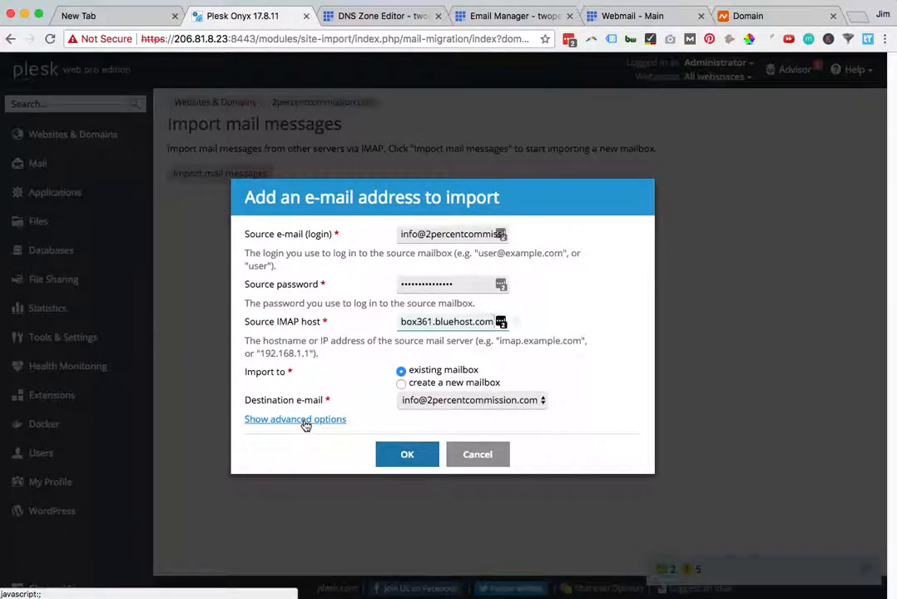
Set the source IMAP port to 993 under advanced options and start the import
click(295, 418)
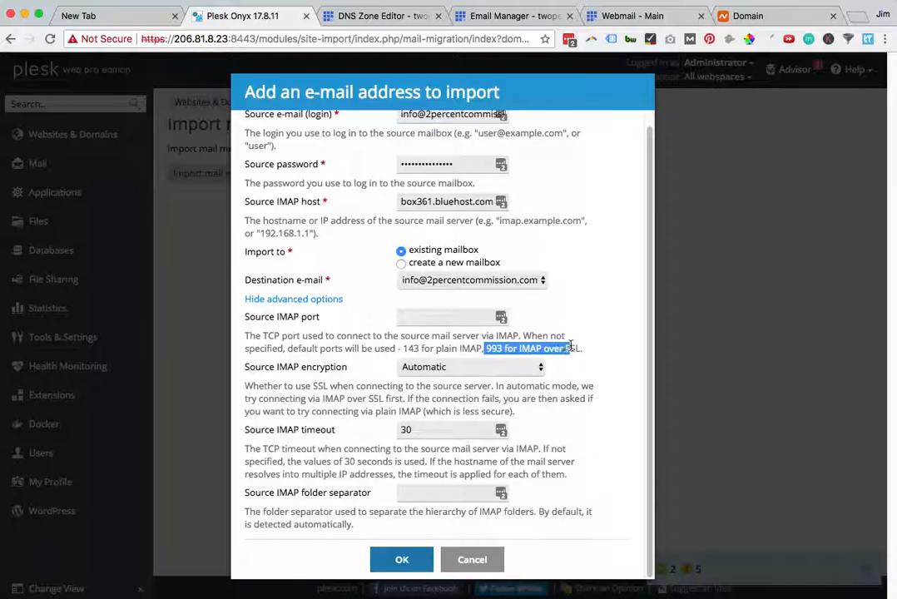
click(445, 317)
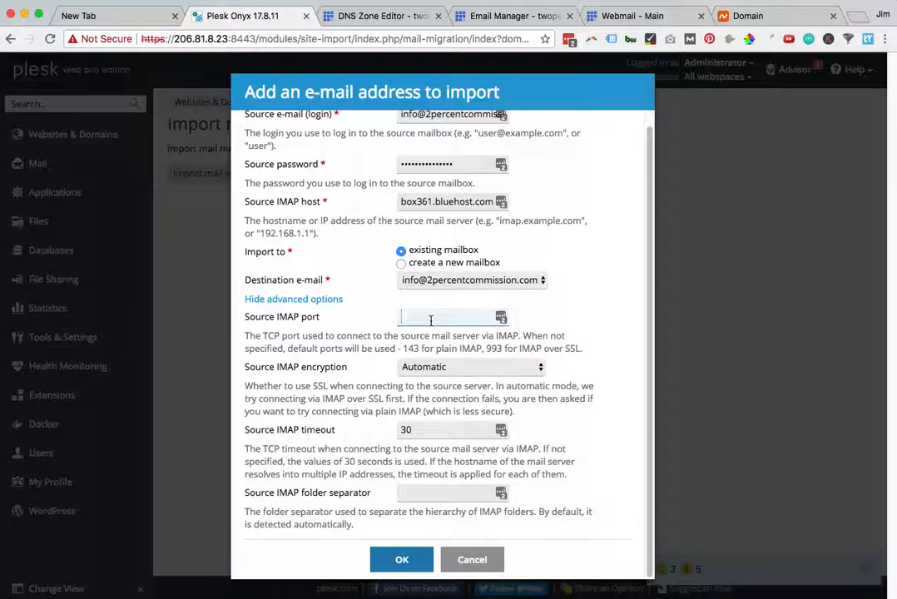
text(993)
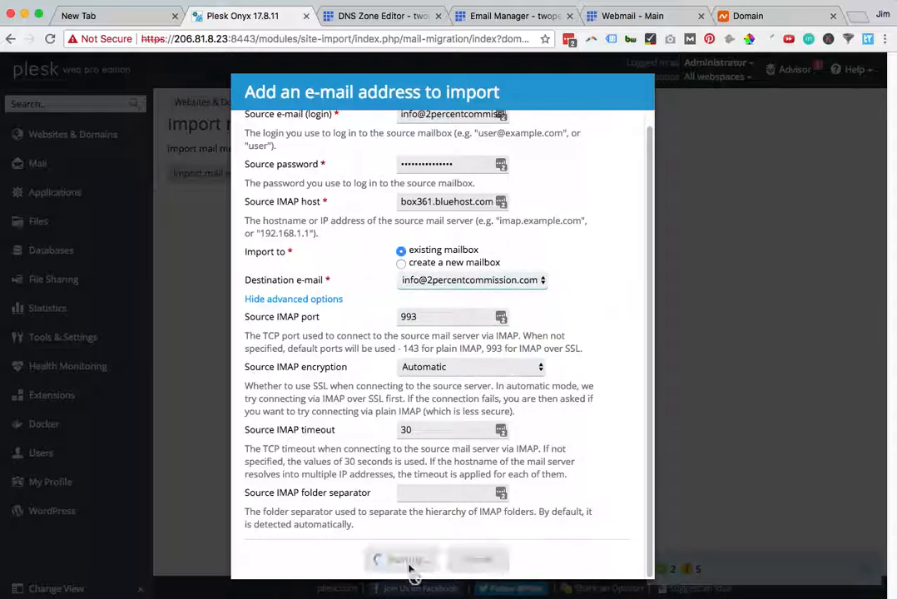
click(402, 559)
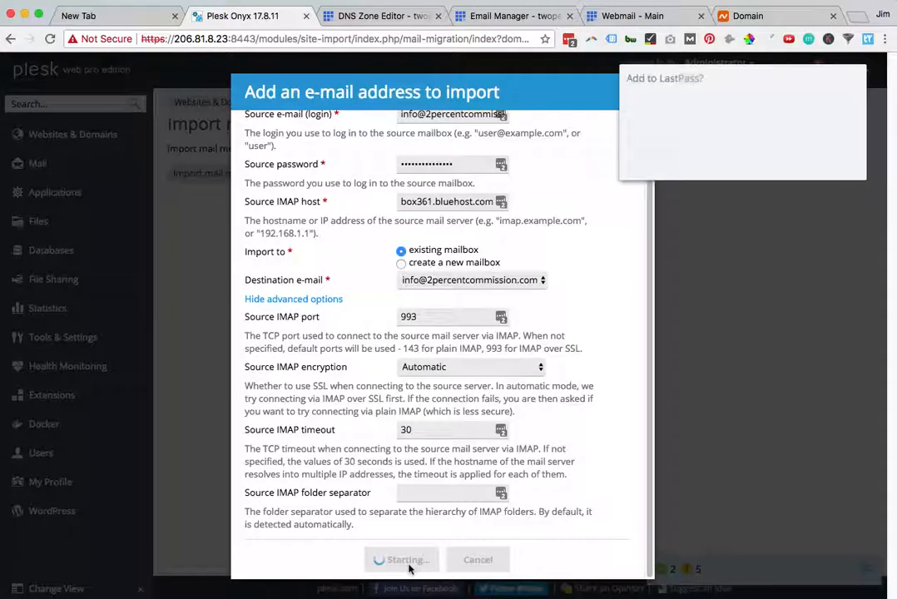
click(401, 559)
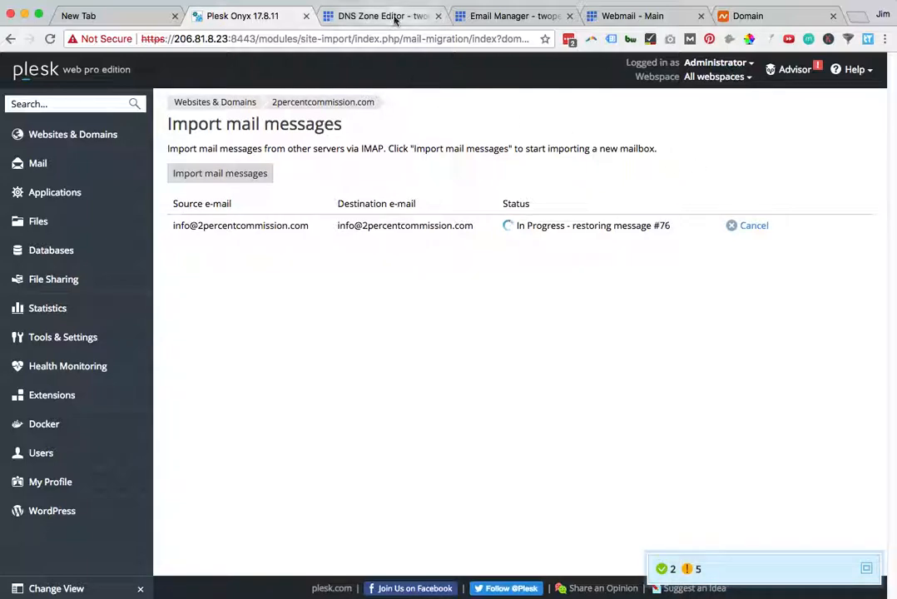
Show Bluehost's DNS zone with the imap, pop, smtp CNAME and MX records
click(380, 15)
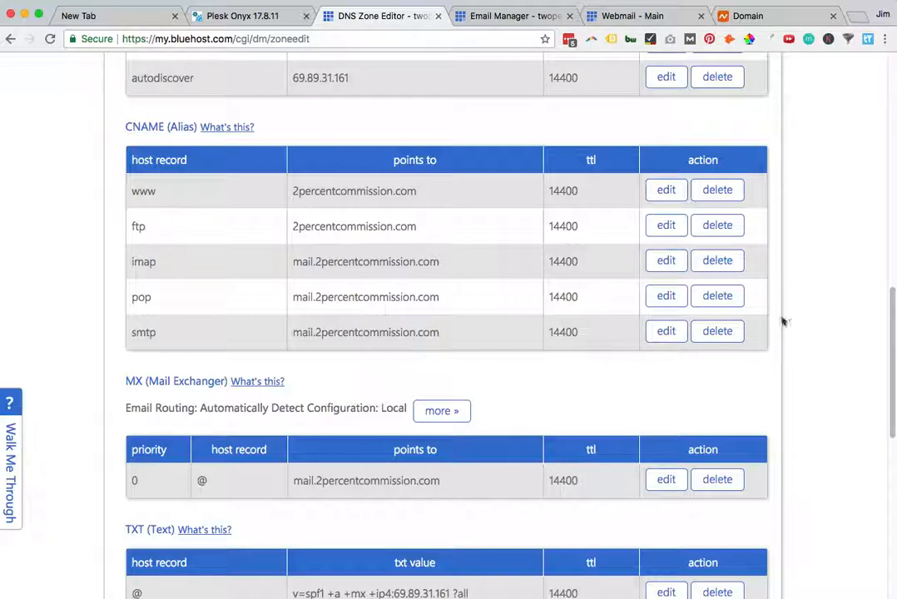
mouse_move(793, 315)
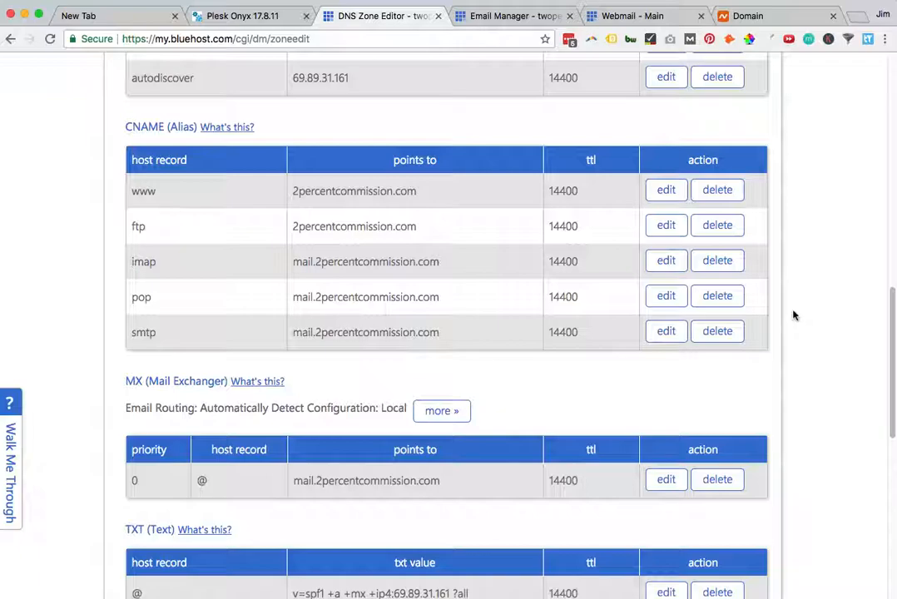
mouse_move(546, 316)
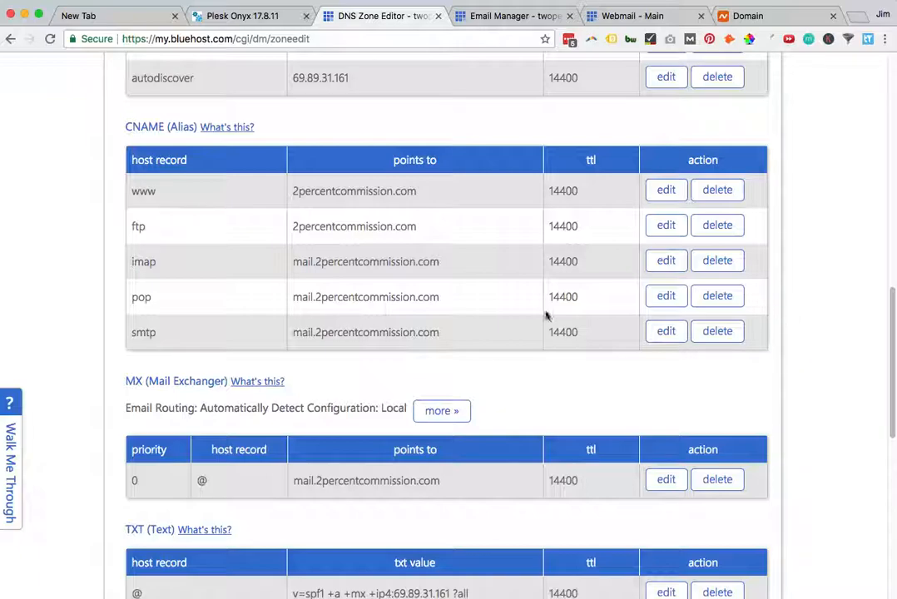
mouse_move(135, 273)
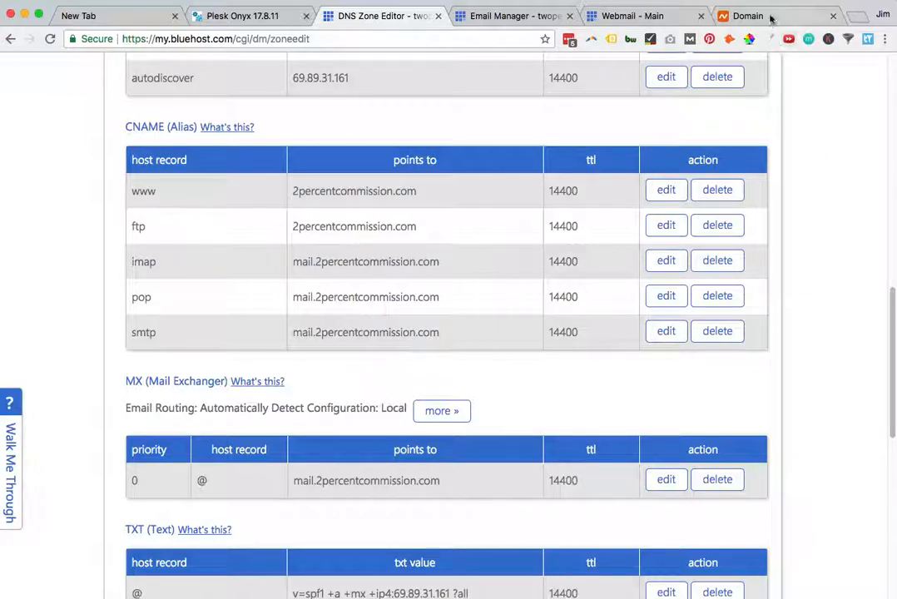
Change the nameservers to ns1–ns3.digitalocean.com and attempt to save them
click(746, 15)
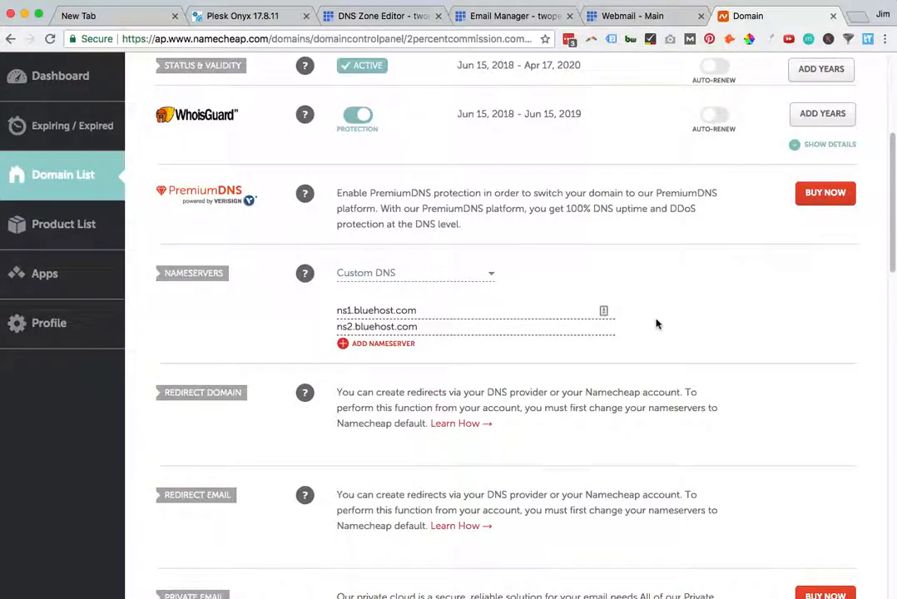
scroll(up, 3)
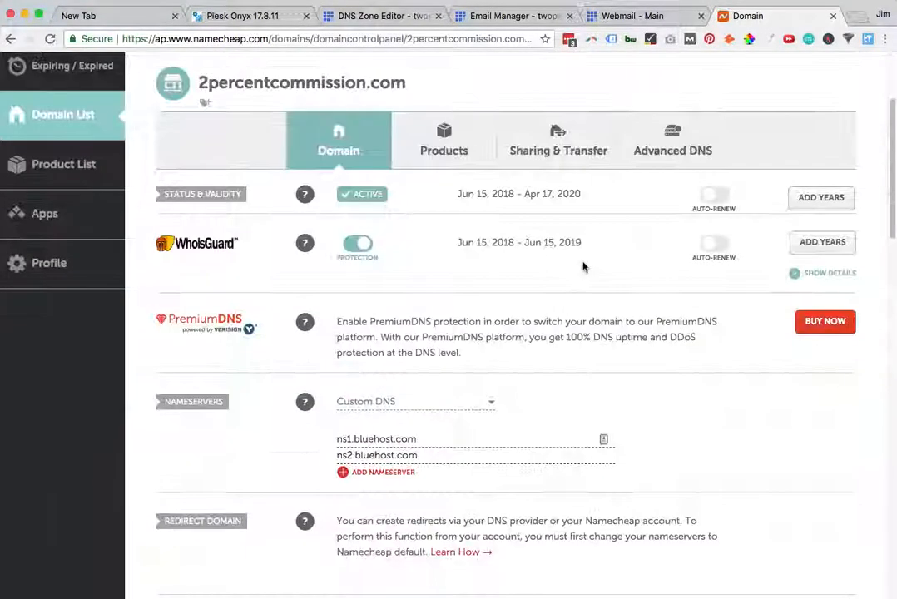
scroll(down, 3)
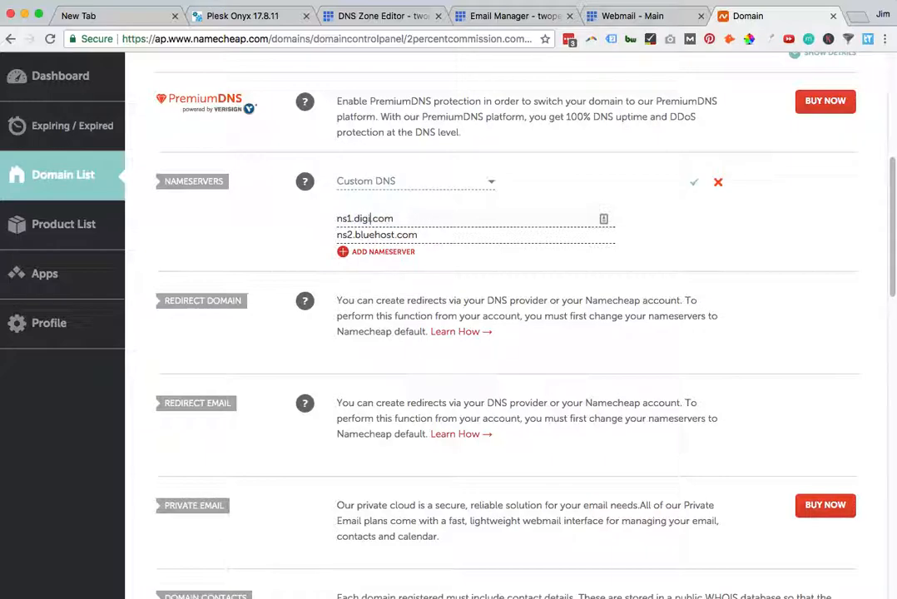
text(talocean)
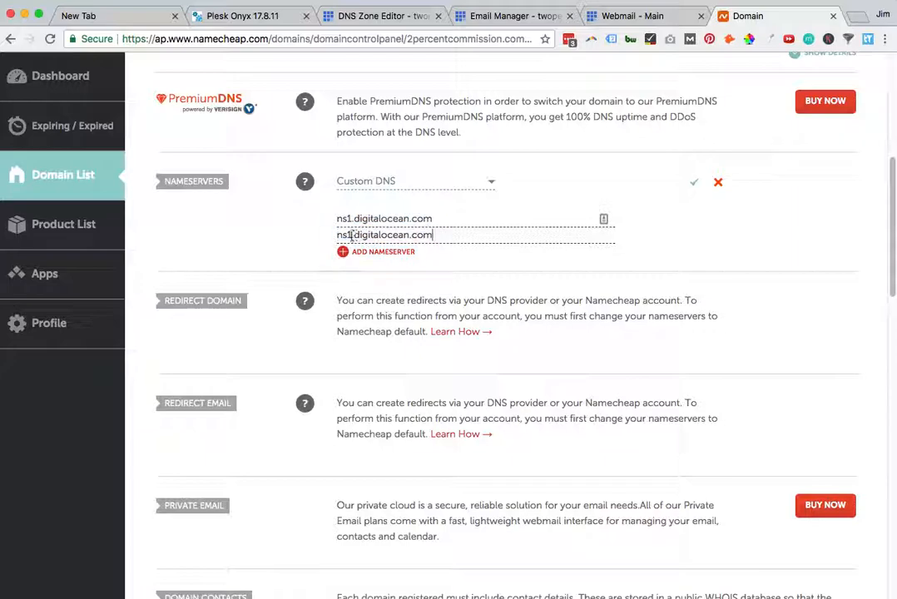
click(376, 251)
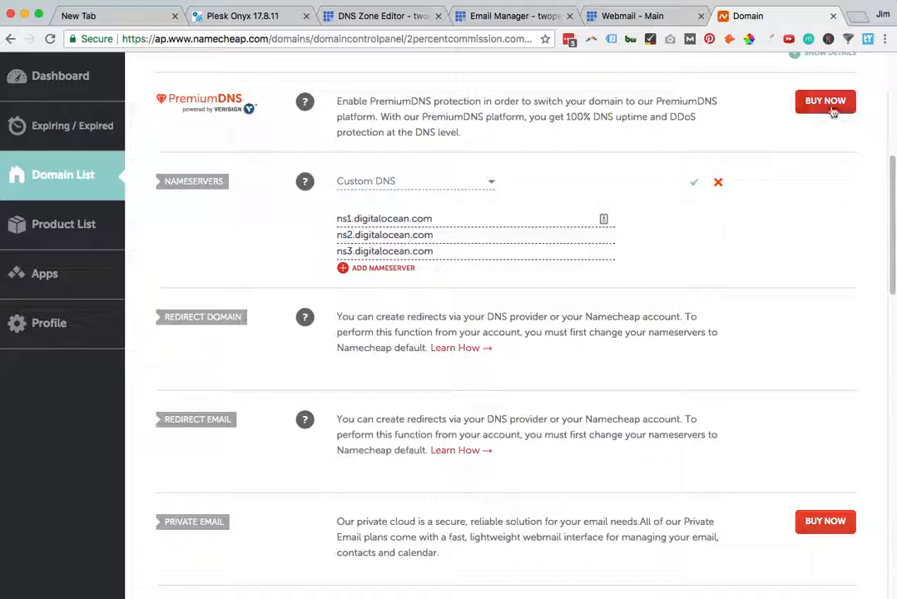
click(694, 181)
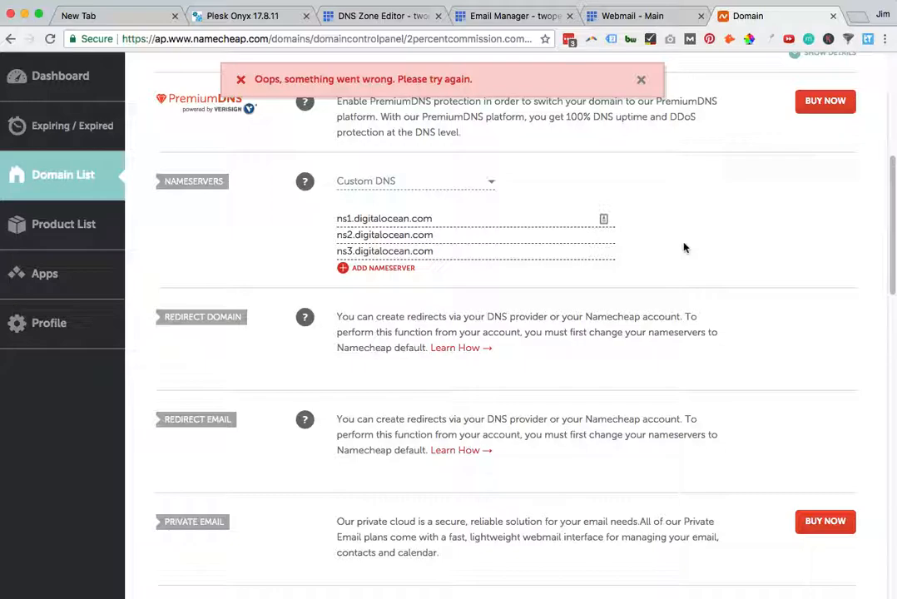
mouse_move(470, 211)
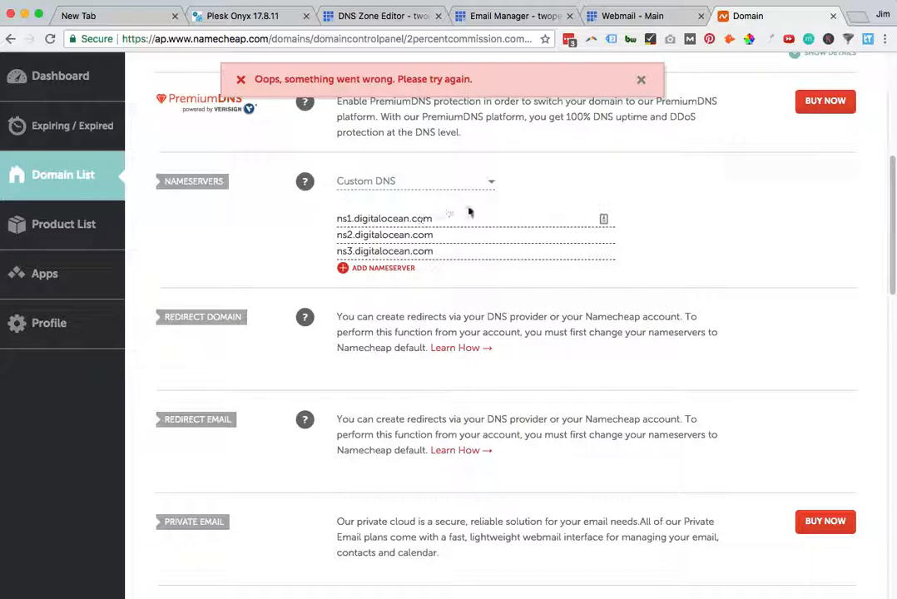
scroll(up, 3)
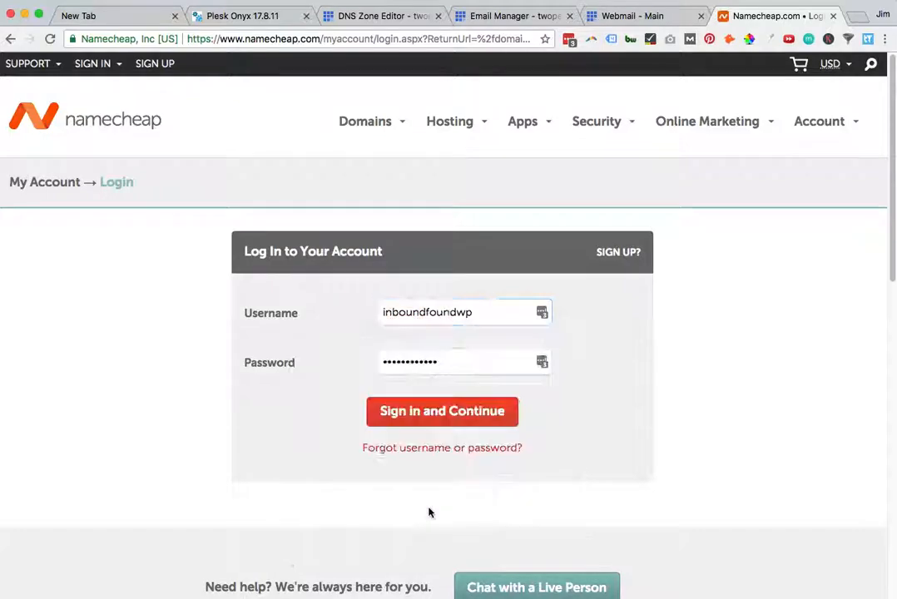
Sign back into Namecheap to reach the 2percentcommission.com domain details
click(442, 411)
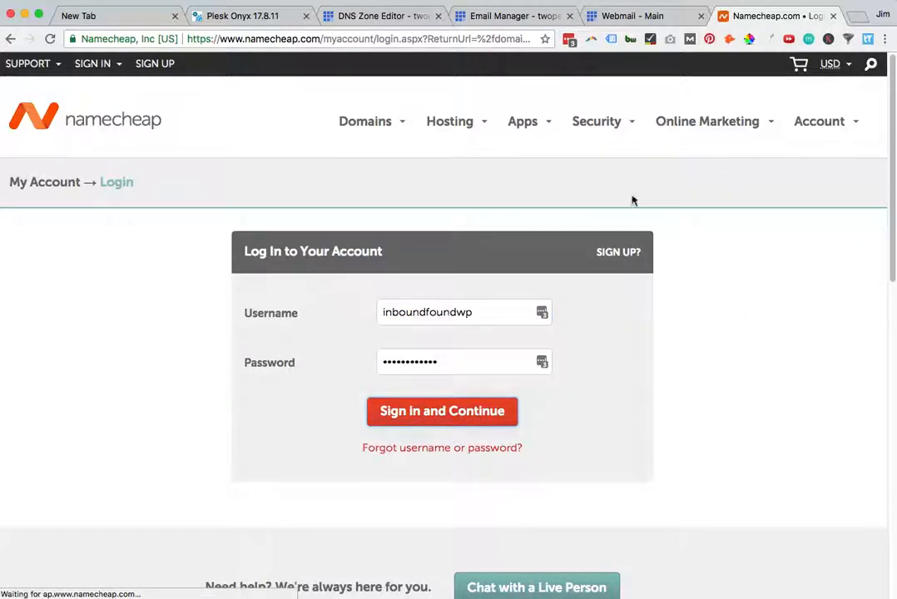
mouse_move(654, 196)
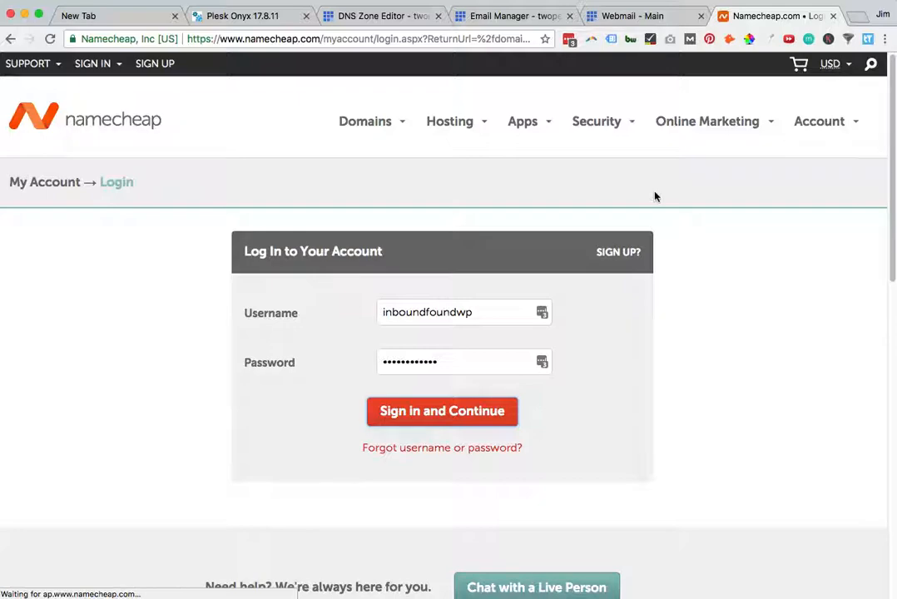
click(442, 411)
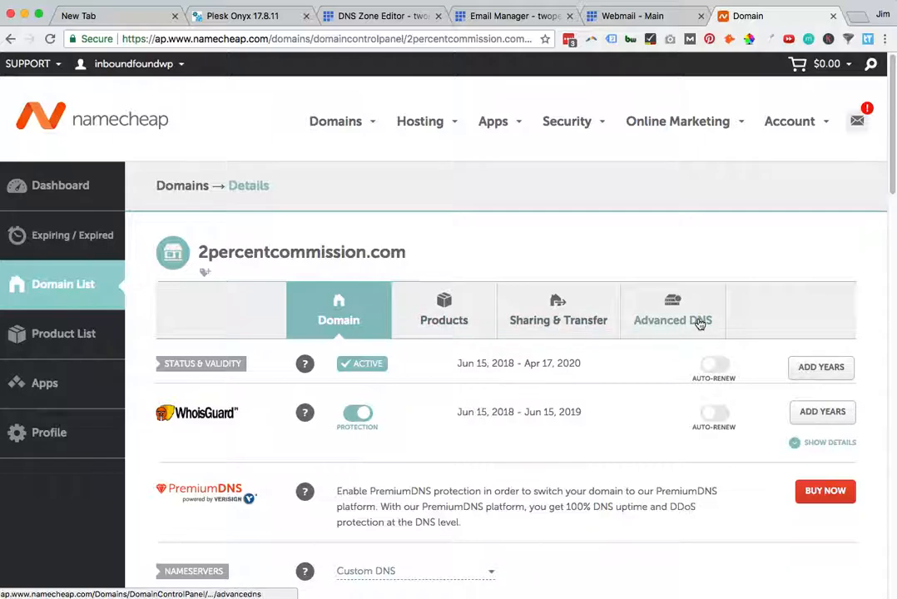
Keep Custom DNS and start replacing the first Bluehost nameserver with DigitalOcean entries
scroll(down, 3)
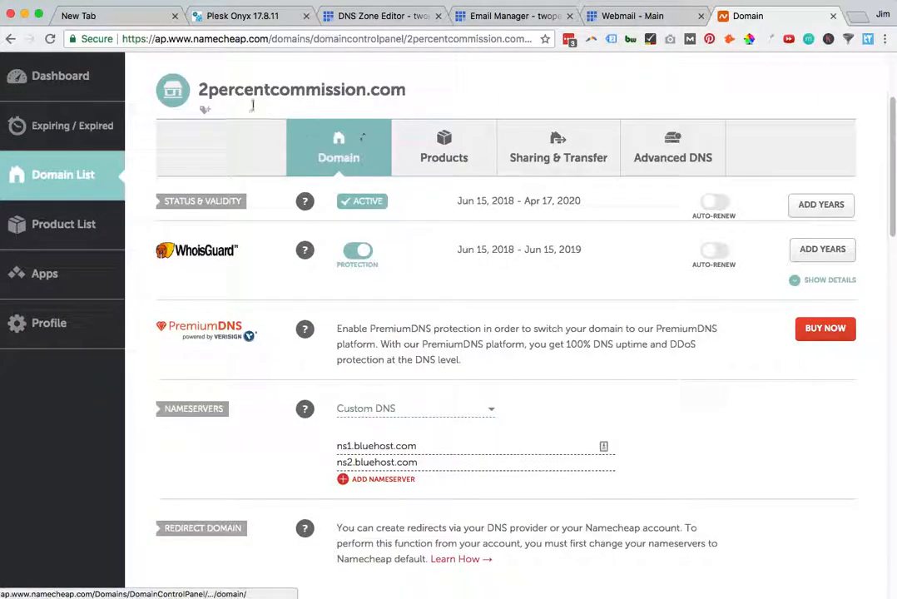
scroll(down, 3)
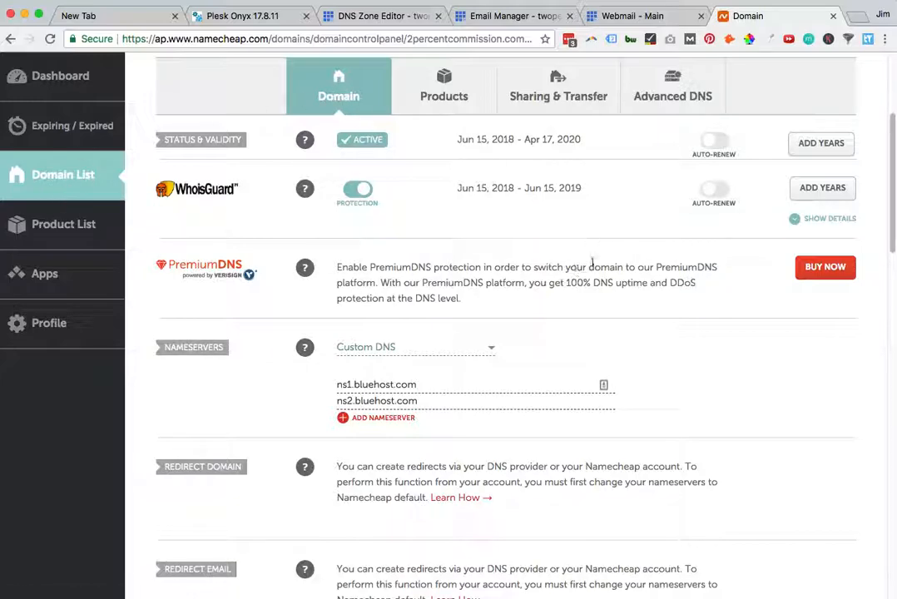
scroll(up, 3)
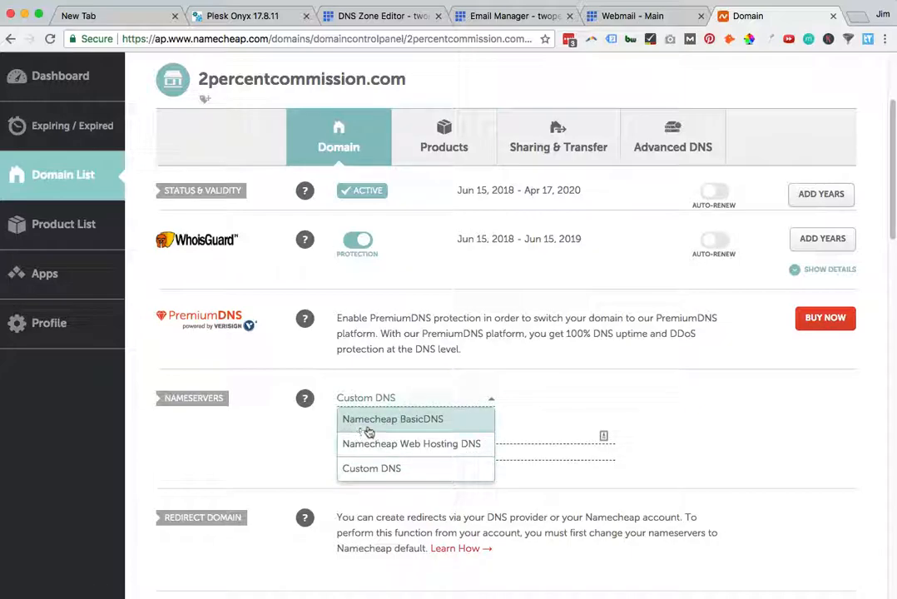
mouse_move(451, 424)
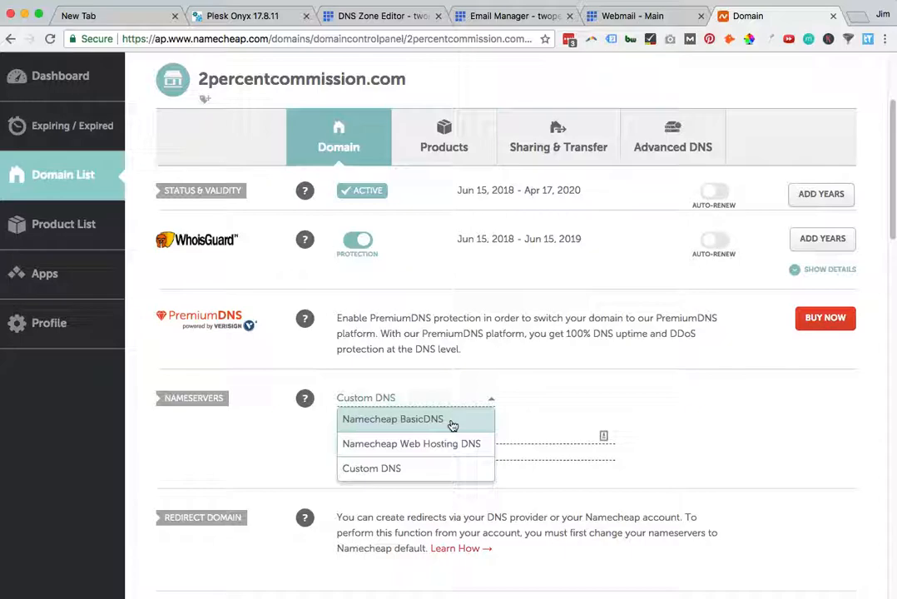
click(371, 467)
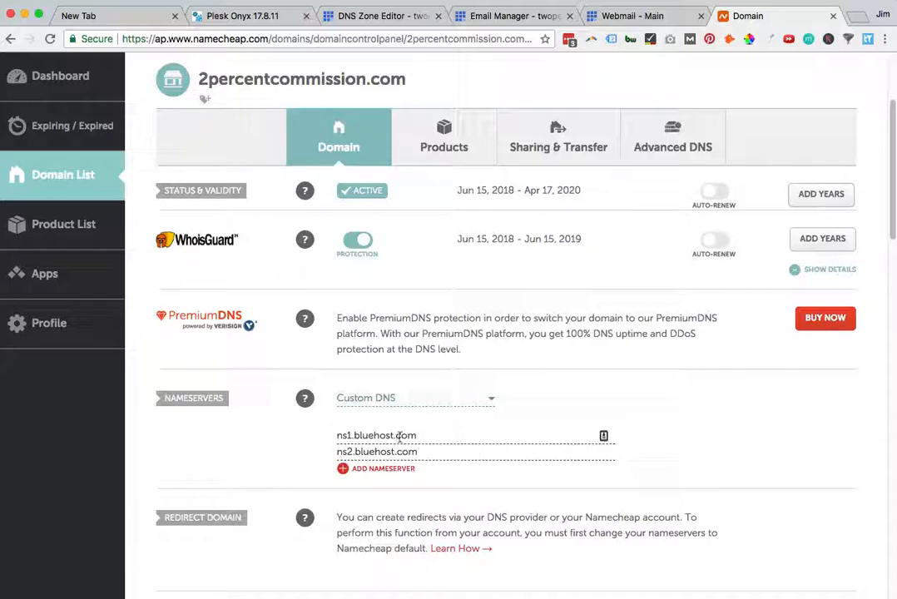
double_click(374, 435)
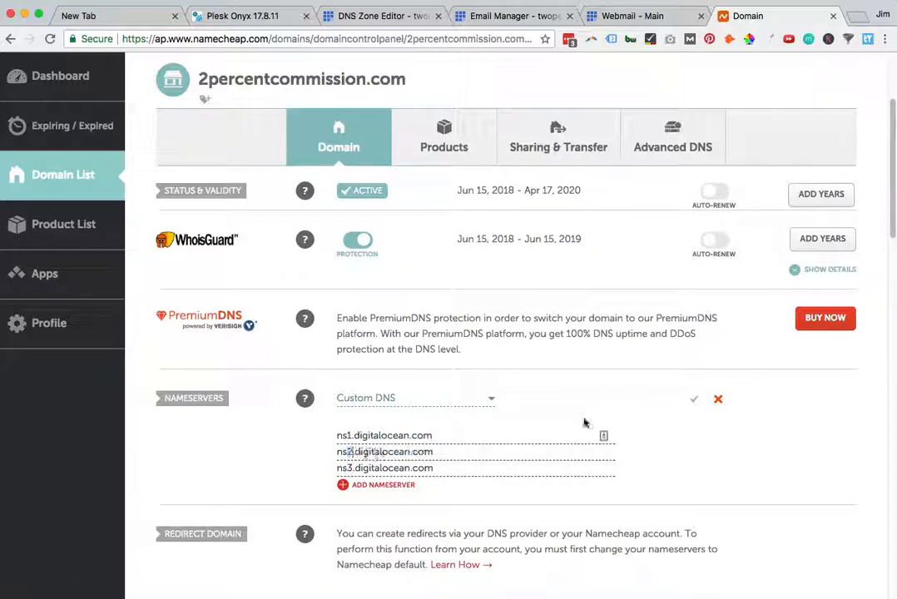
mouse_move(695, 400)
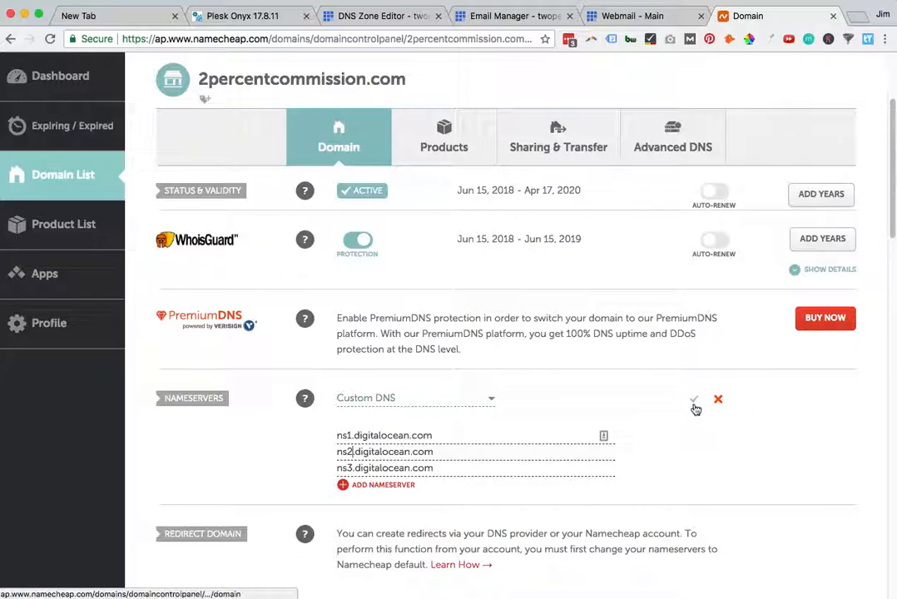
mouse_move(694, 402)
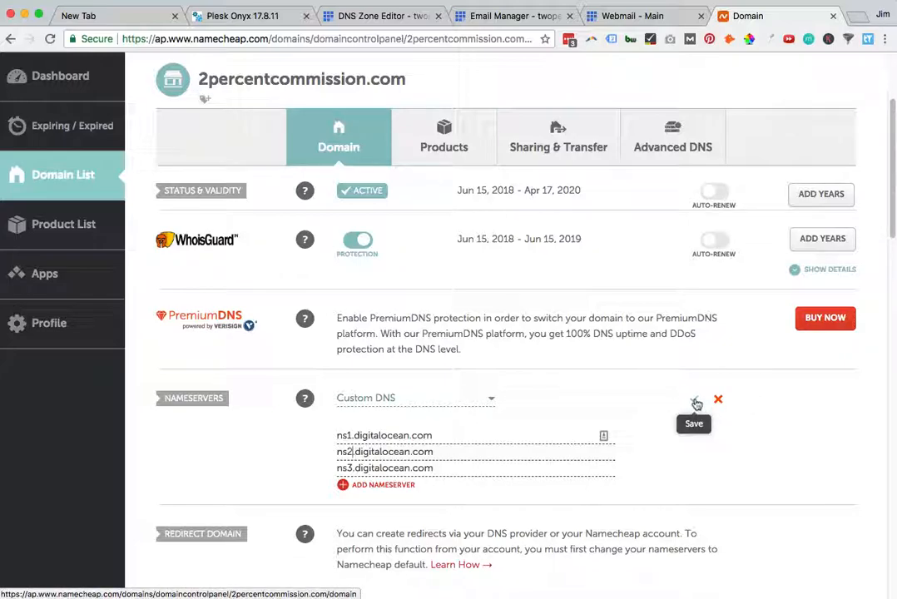
mouse_move(726, 445)
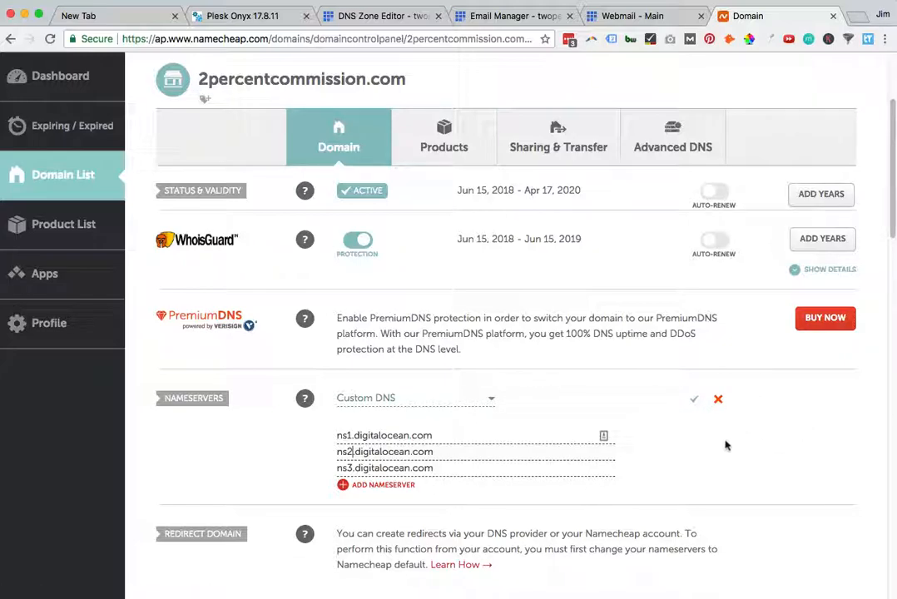
mouse_move(699, 413)
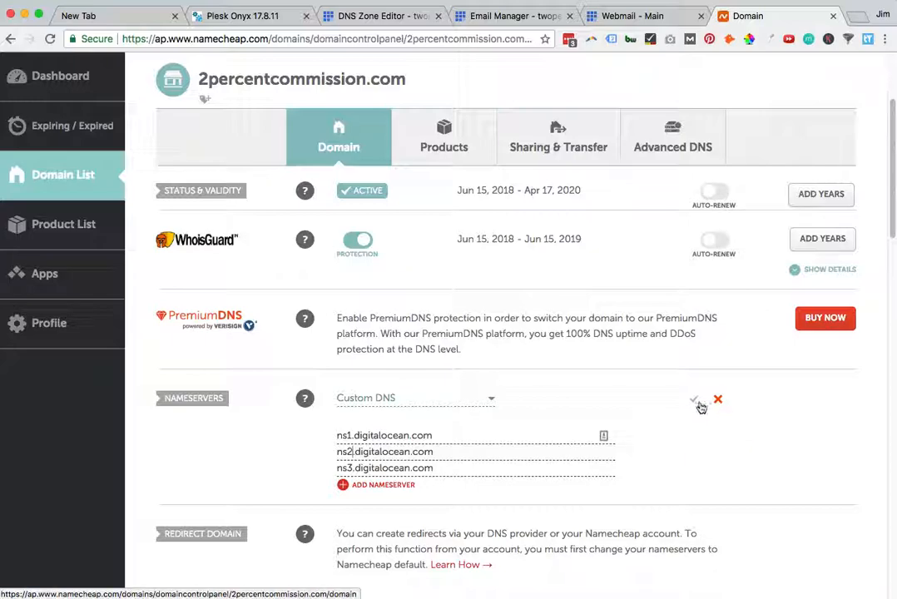
Save ns1–ns3.digitalocean.com and dismiss the 48-hour DNS update notice
click(697, 400)
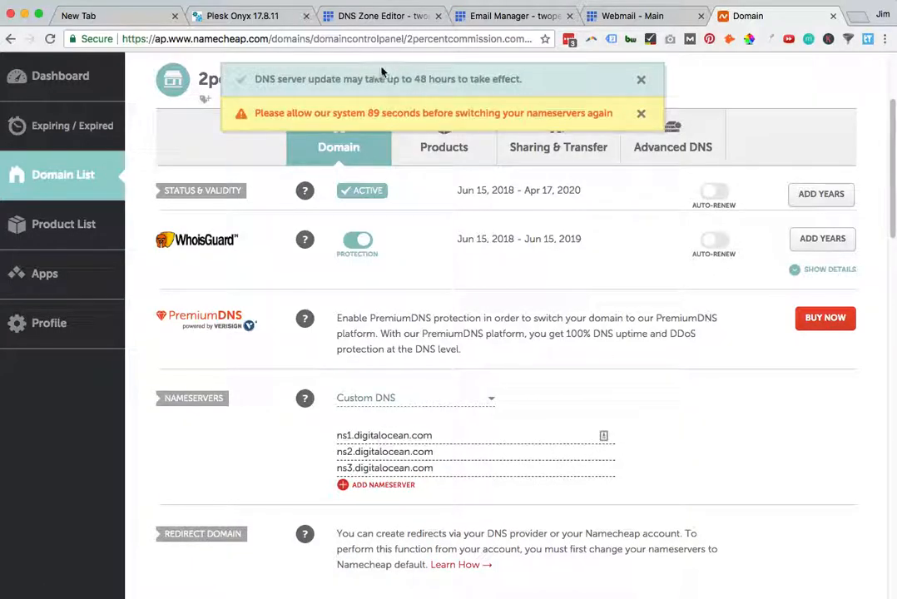
mouse_move(548, 78)
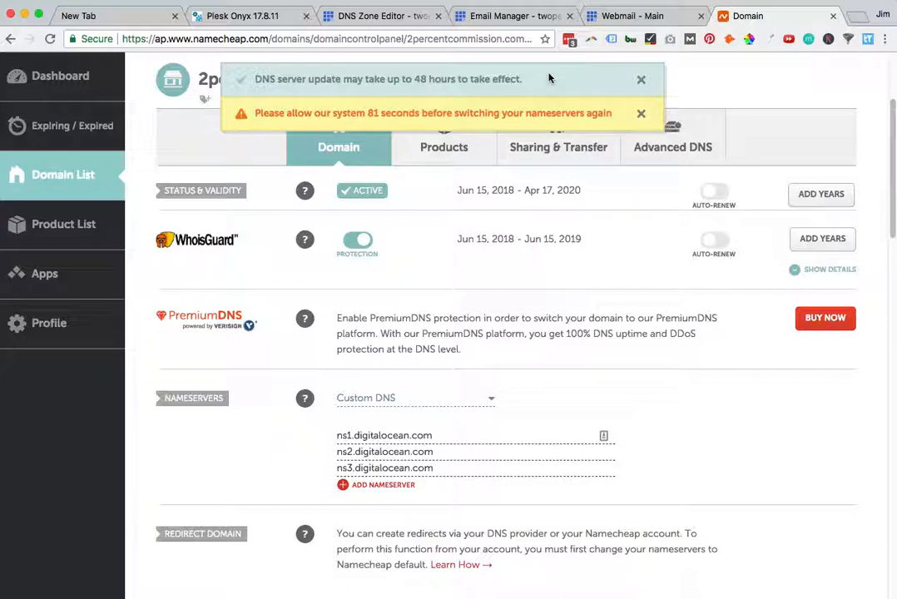
click(641, 79)
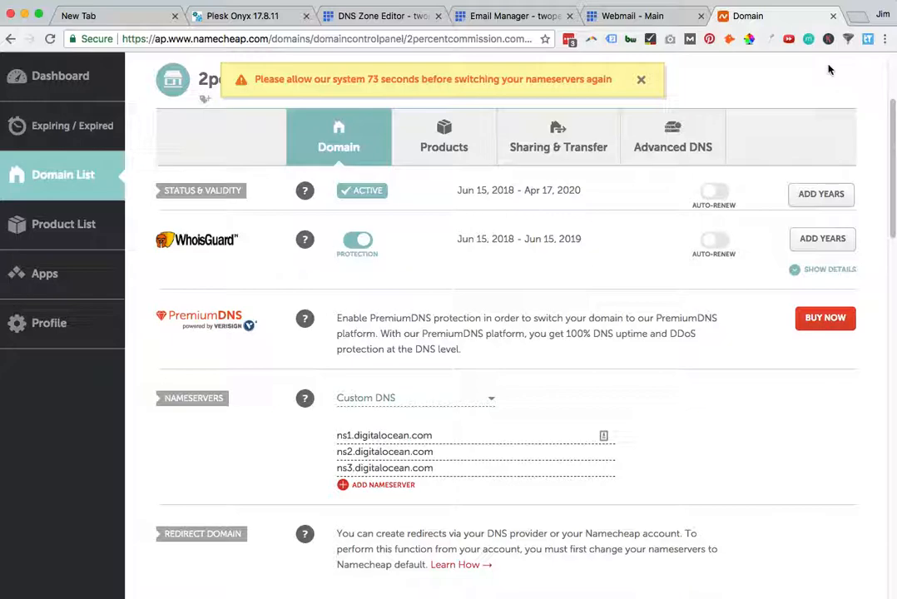
scroll(up, 3)
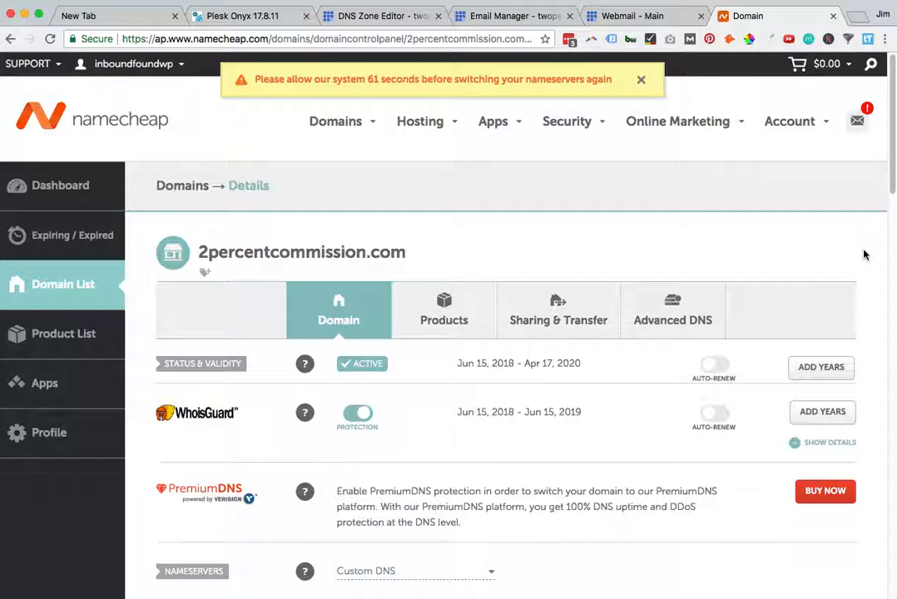
mouse_move(781, 259)
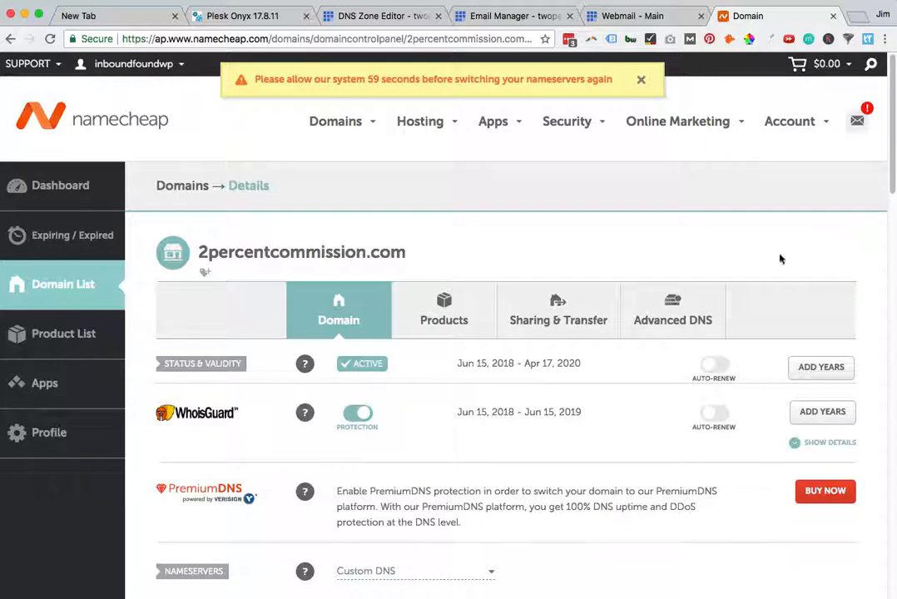